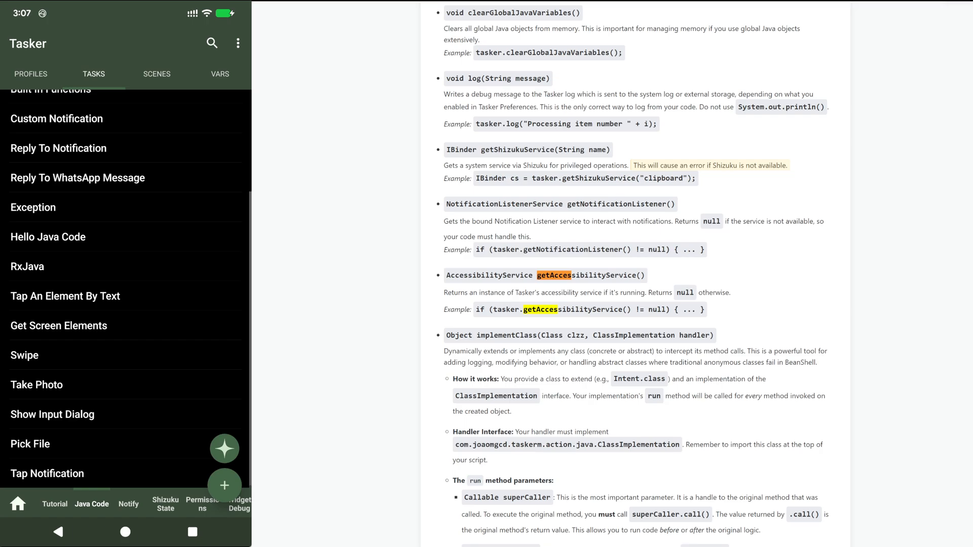
Open the Tap An Element By Text task and highlight the getAccessibilityService description in the docs.
{"action": "left_click", "coordinate": [65, 295]}
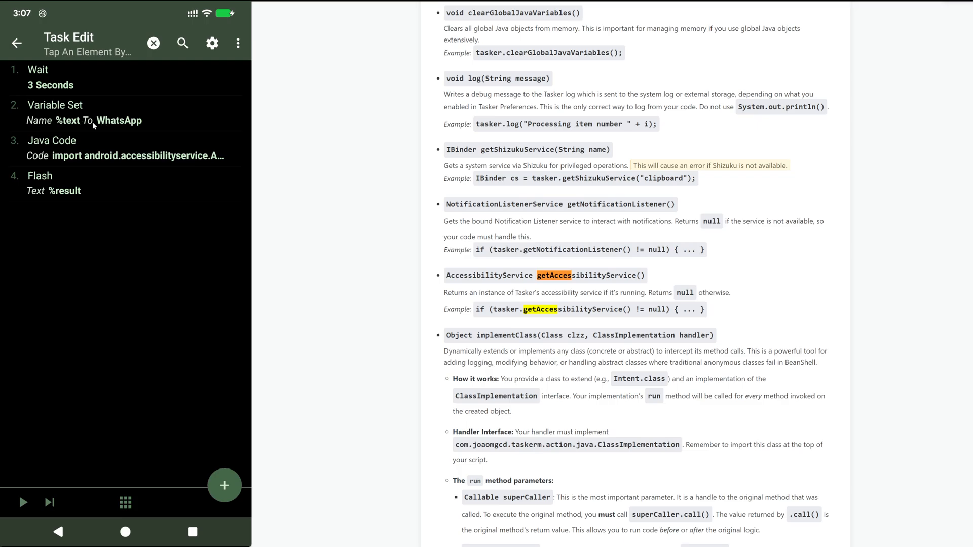
{"action": "mouse_move", "coordinate": [54, 125]}
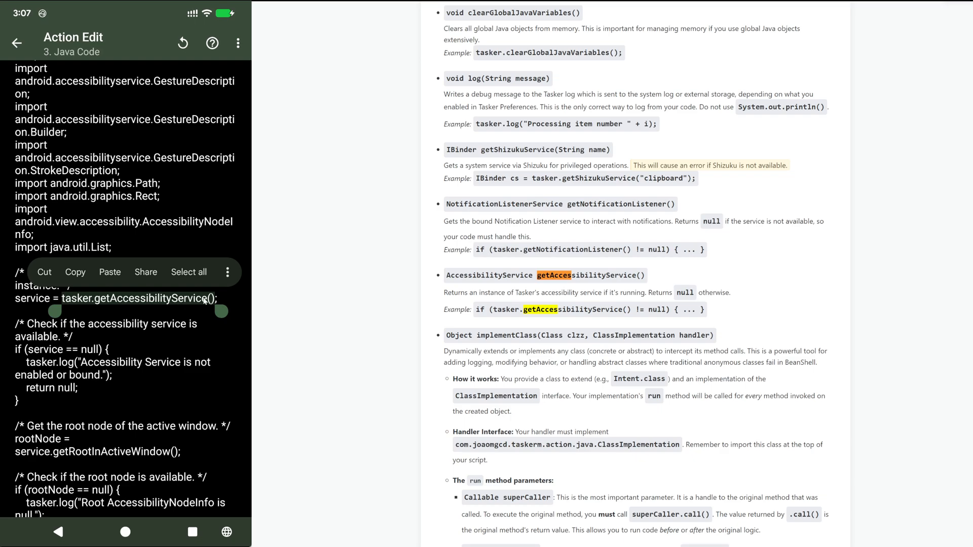
{"action": "double_click", "coordinate": [454, 292]}
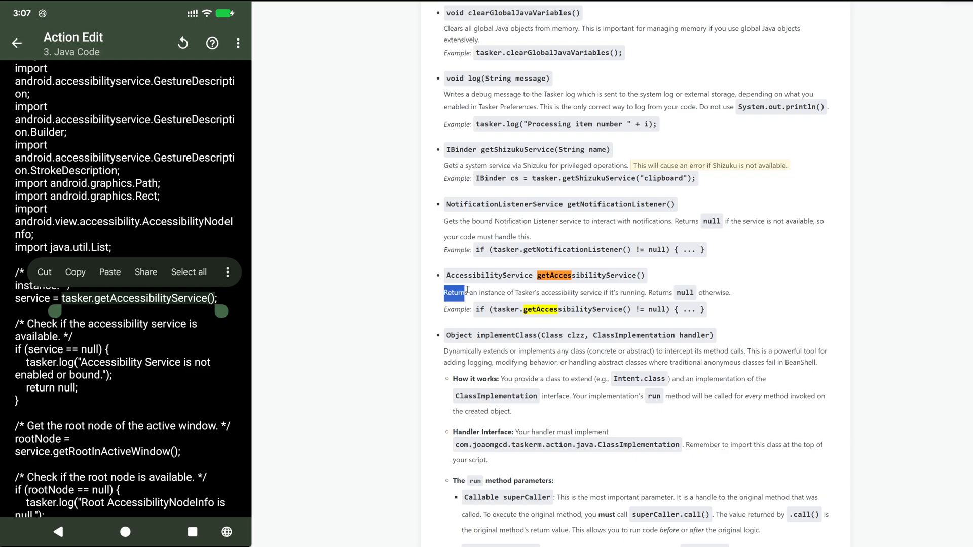
{"action": "left_click_drag", "start_coordinate": [455, 292], "coordinate": [730, 292]}
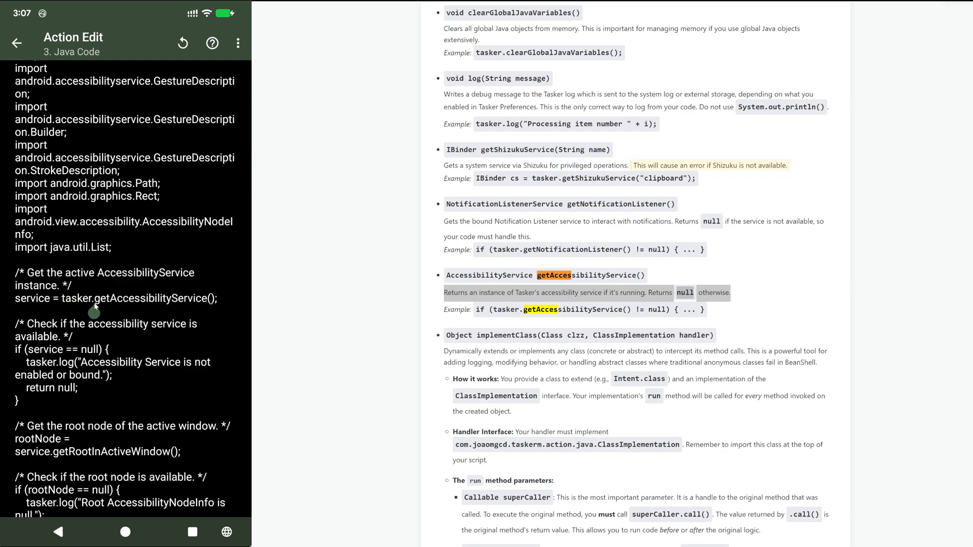
{"action": "mouse_move", "coordinate": [93, 312]}
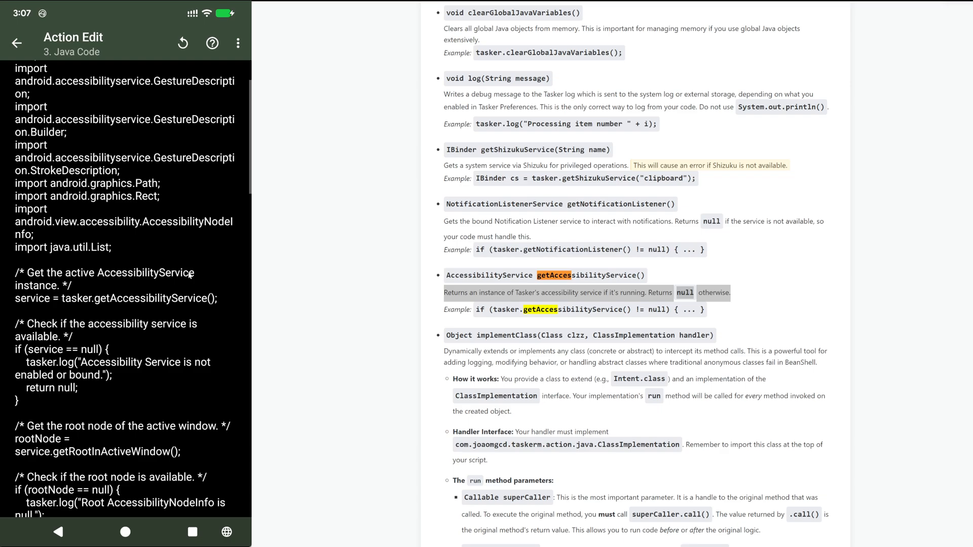
Run the Tap An Element By Text task to launch WhatsApp, then return to Tasker's task list.
{"action": "left_click", "coordinate": [17, 42]}
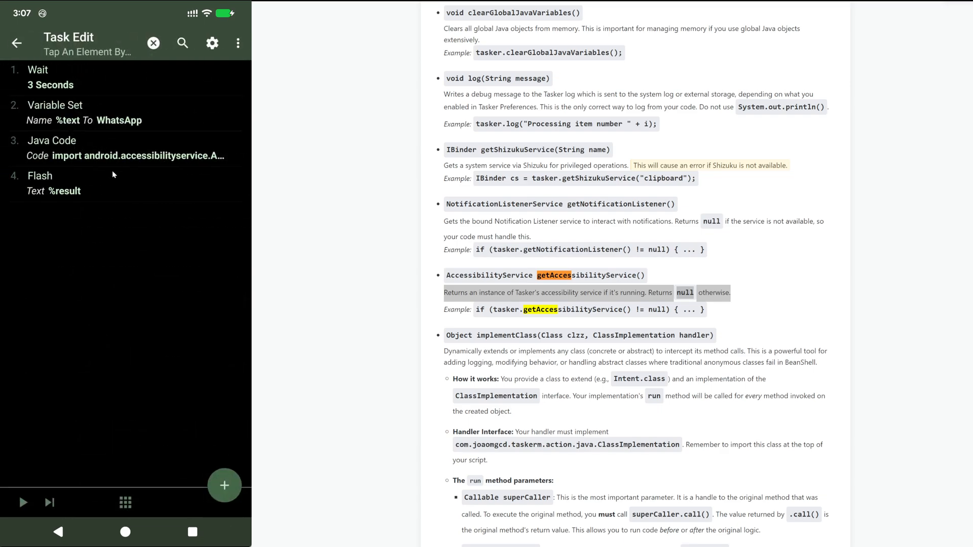
{"action": "mouse_move", "coordinate": [94, 159]}
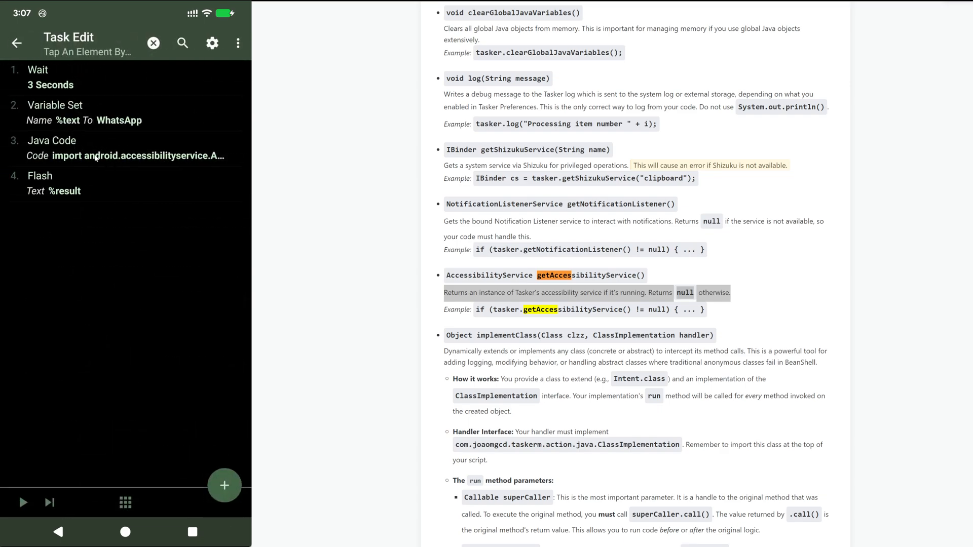
{"action": "mouse_move", "coordinate": [94, 149]}
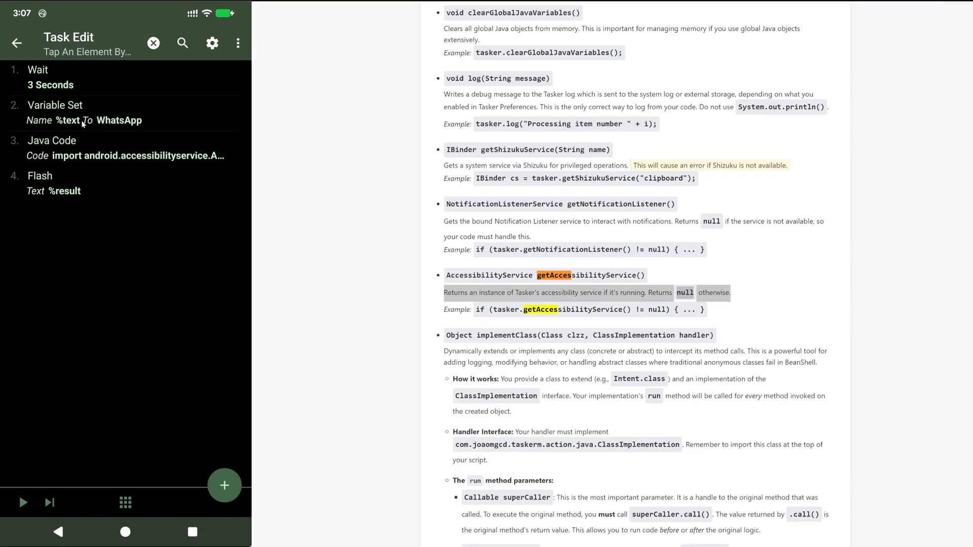
{"action": "mouse_move", "coordinate": [67, 257]}
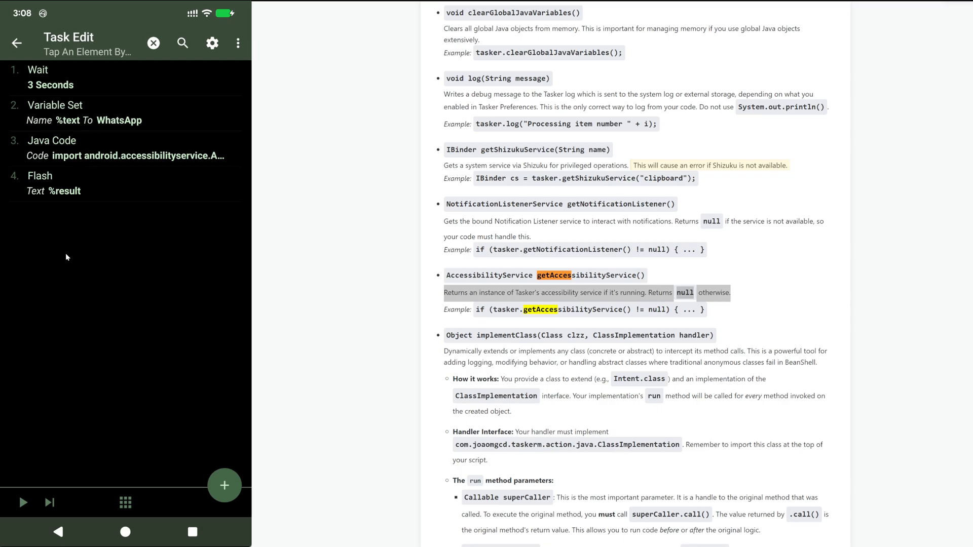
{"action": "mouse_move", "coordinate": [105, 102]}
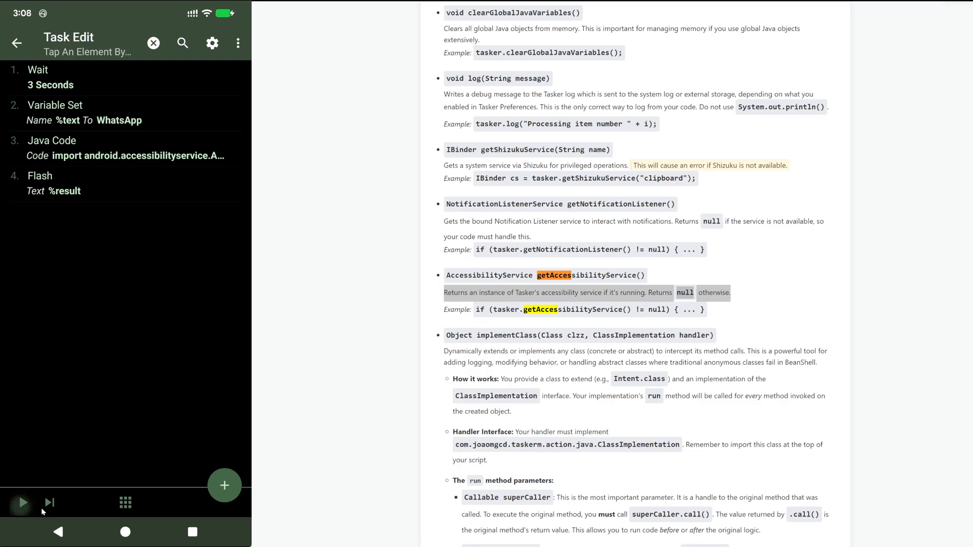
{"action": "left_click", "coordinate": [124, 531]}
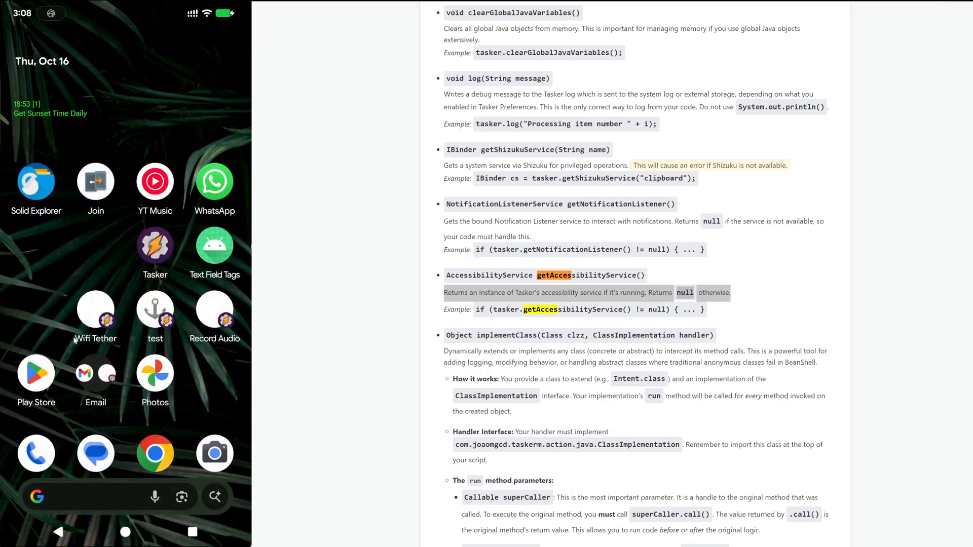
{"action": "mouse_move", "coordinate": [38, 286]}
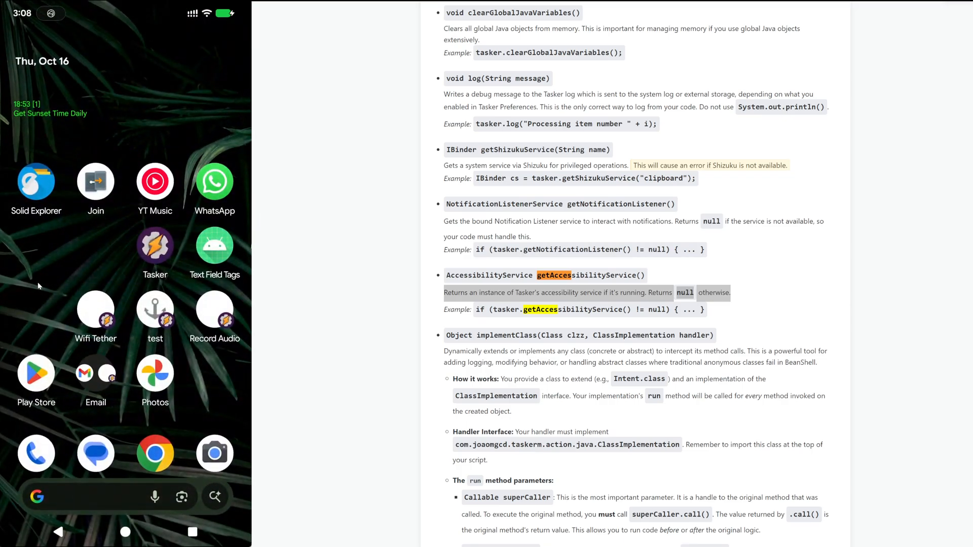
{"action": "left_click", "coordinate": [214, 182]}
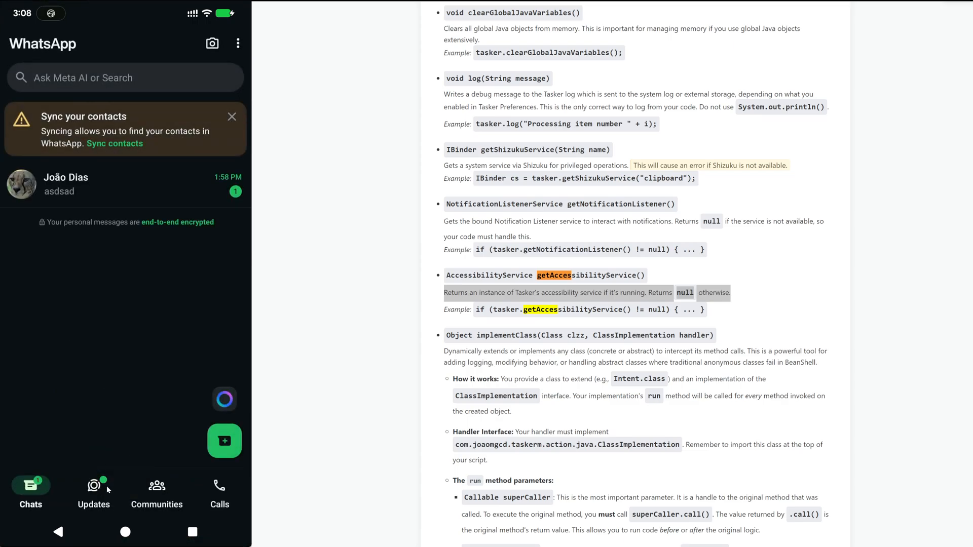
{"action": "left_click", "coordinate": [192, 533]}
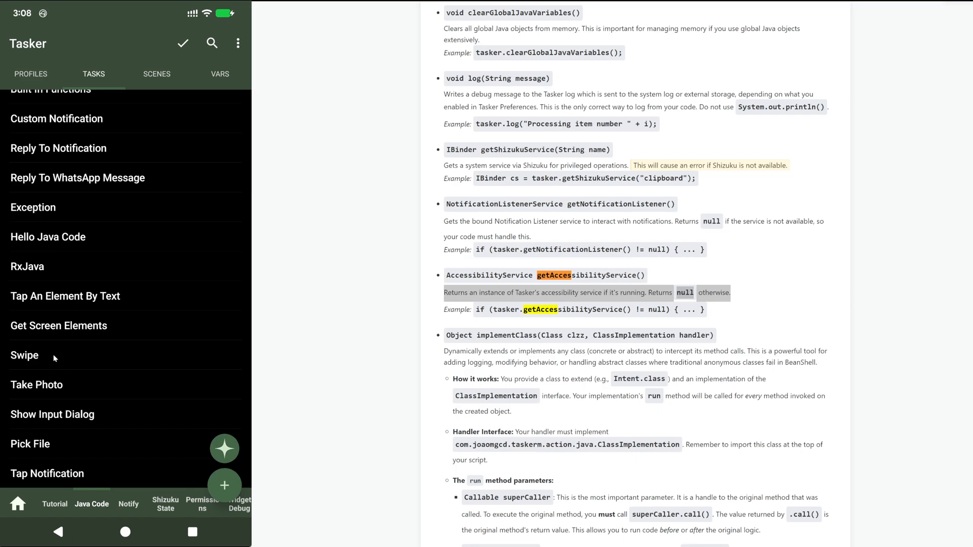
Run the Swipe task to swipe the home screen, then switch back to Tasker.
{"action": "left_click", "coordinate": [24, 356]}
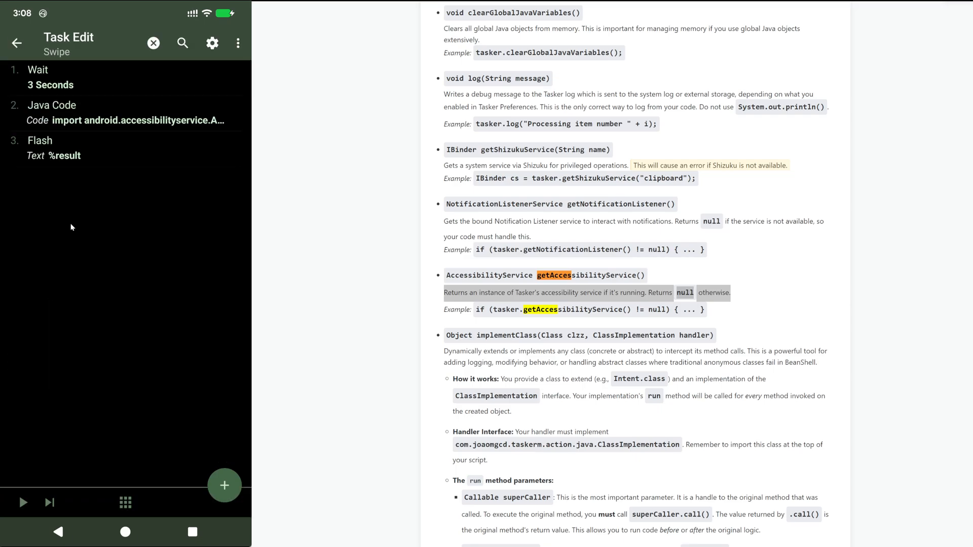
{"action": "mouse_move", "coordinate": [108, 235]}
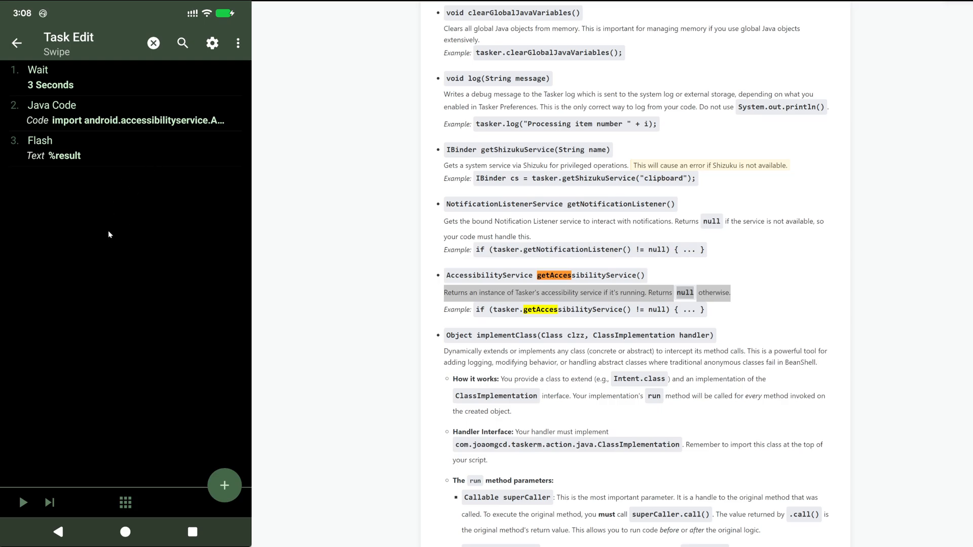
{"action": "mouse_move", "coordinate": [158, 244]}
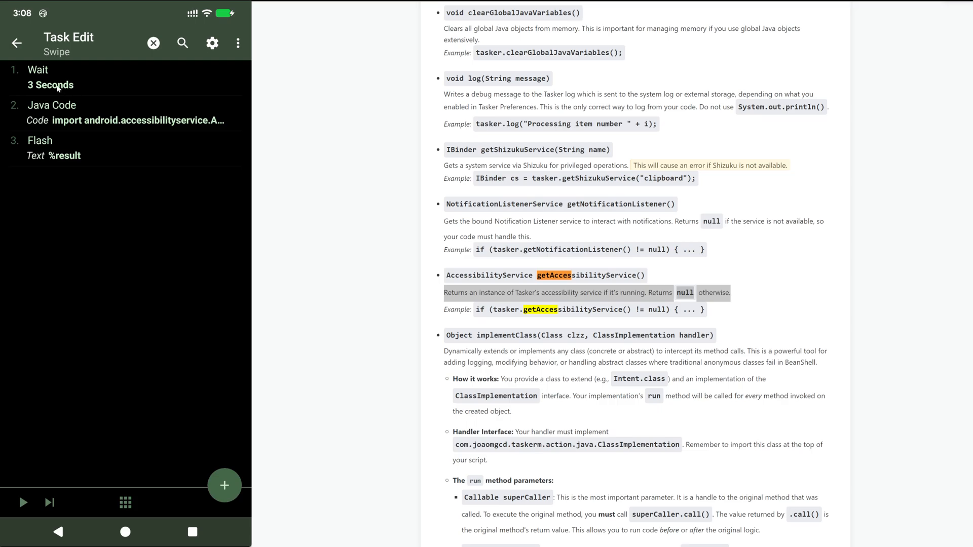
{"action": "mouse_move", "coordinate": [123, 150]}
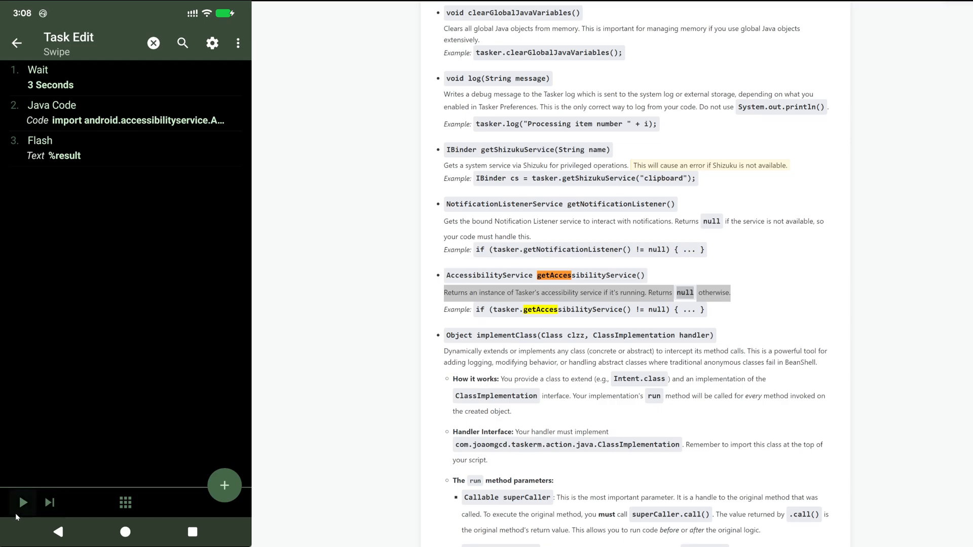
{"action": "left_click", "coordinate": [124, 531]}
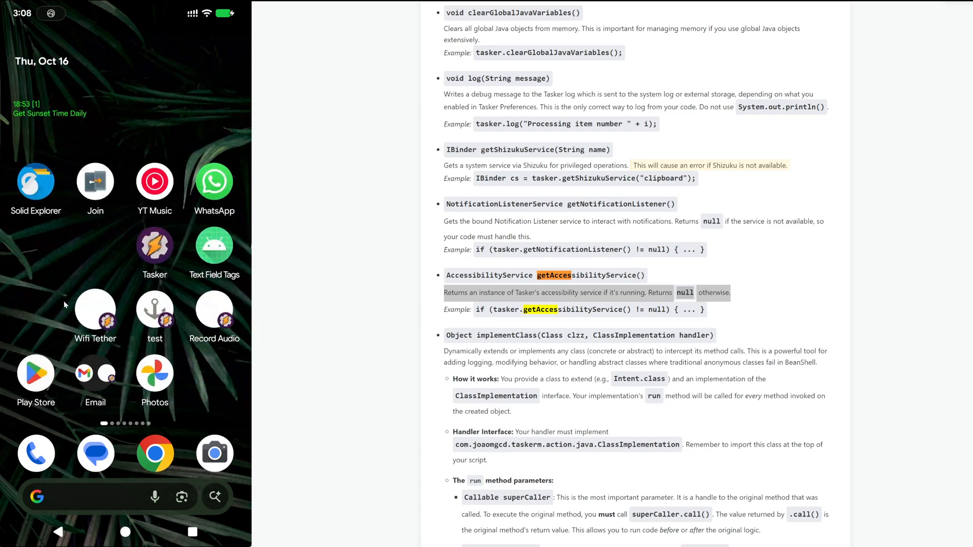
{"action": "left_click", "coordinate": [154, 247]}
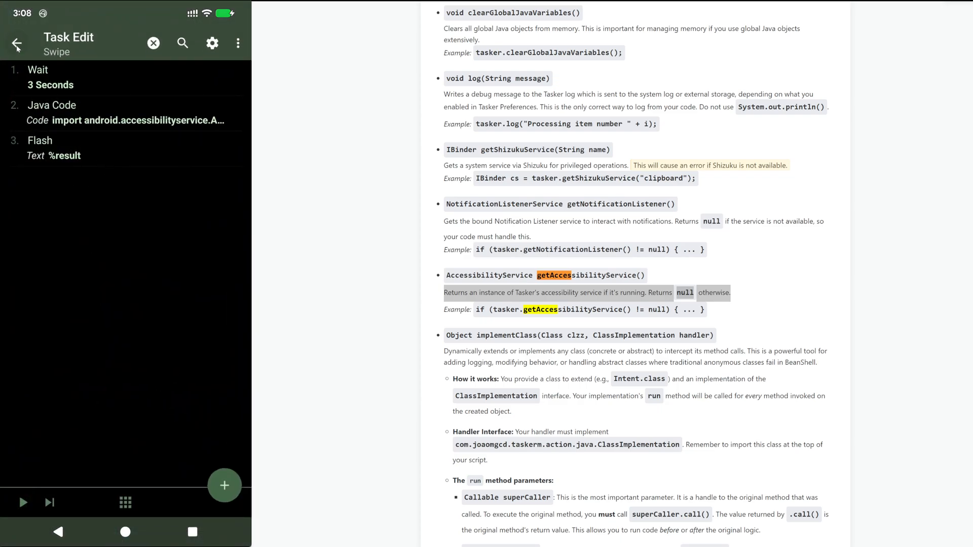
Review the Swipe task's right-to-left gesture Java code and return to the task list.
{"action": "left_click", "coordinate": [124, 113]}
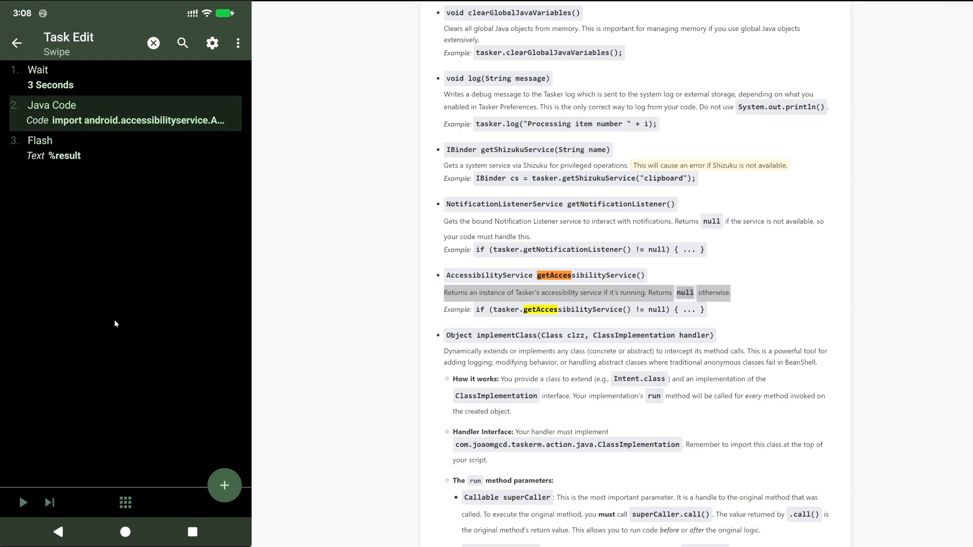
{"action": "left_click", "coordinate": [124, 113]}
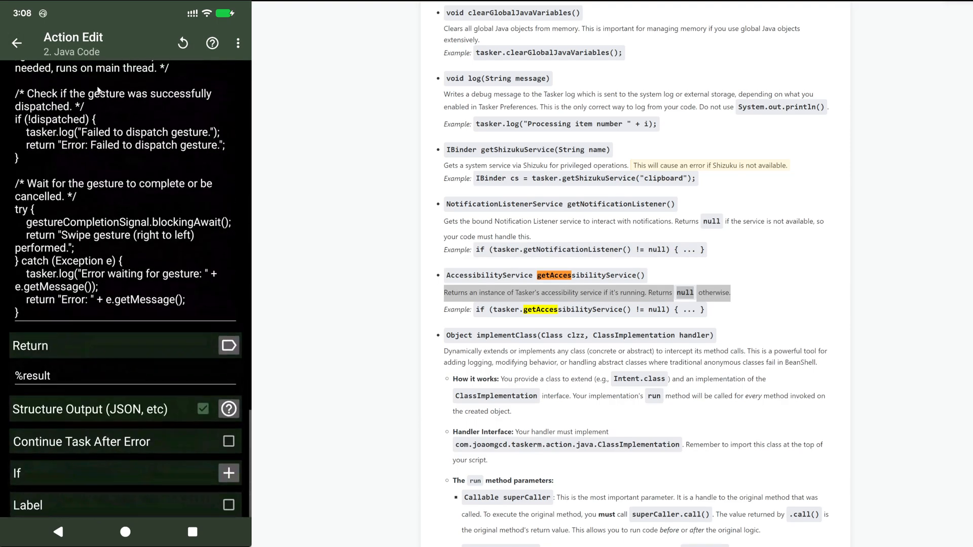
{"action": "left_click", "coordinate": [17, 43]}
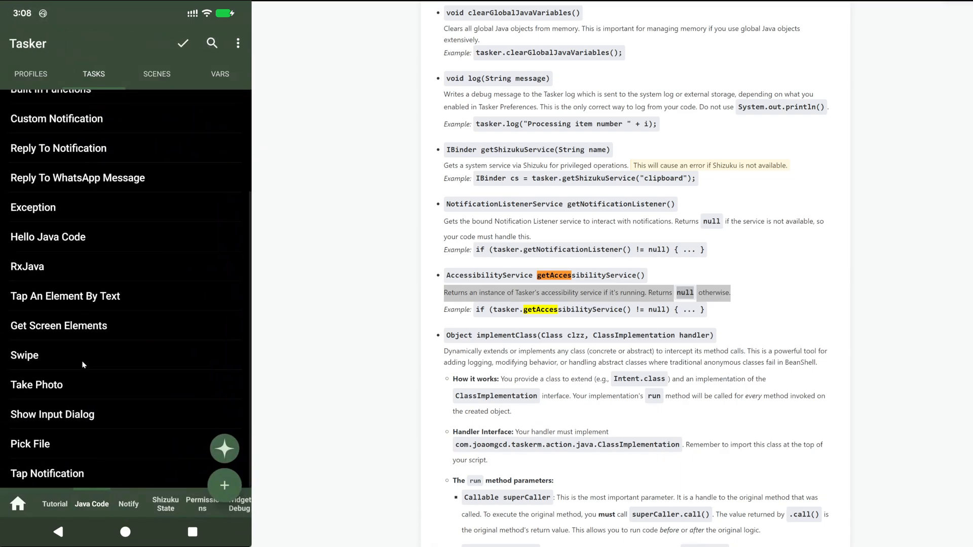
Open the Take Photo task and highlight getWithActivityForResult in the browser documentation.
{"action": "left_click", "coordinate": [36, 384]}
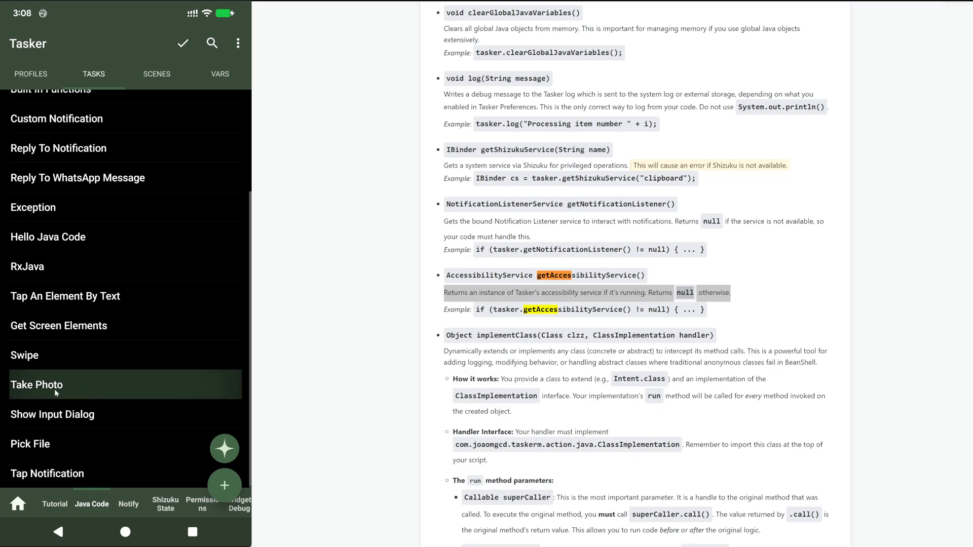
{"action": "left_click", "coordinate": [36, 384]}
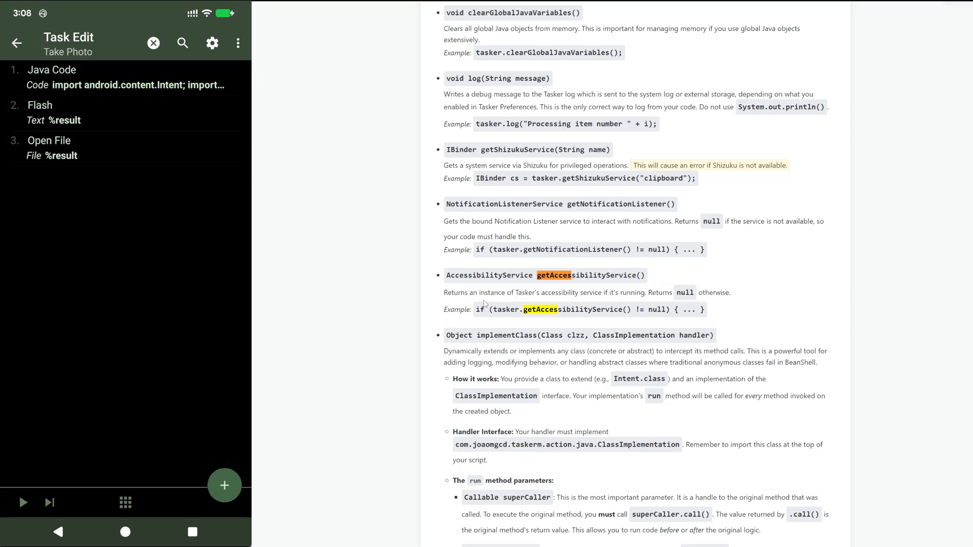
{"action": "scroll", "scroll_direction": "down", "scroll_amount": 3}
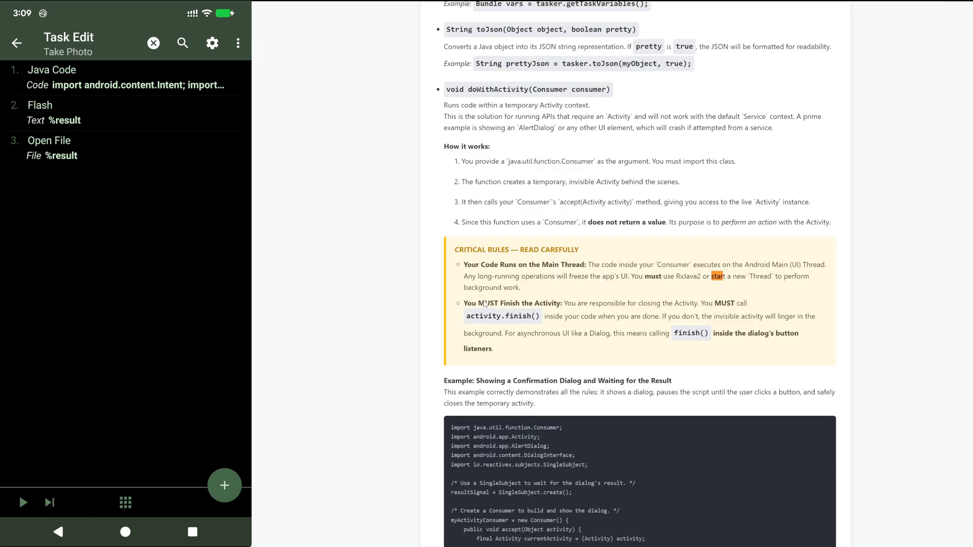
{"action": "scroll", "scroll_direction": "down", "scroll_amount": 3}
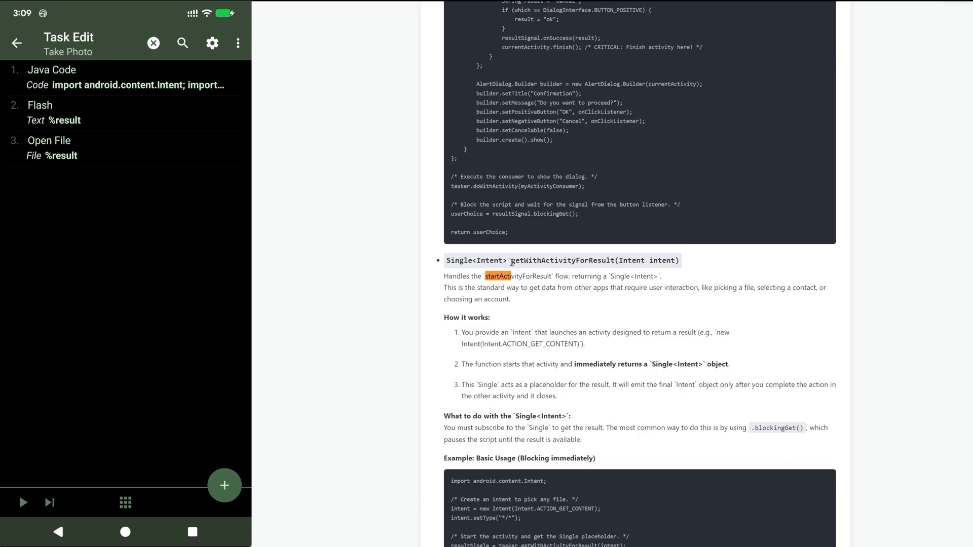
{"action": "double_click", "coordinate": [561, 260]}
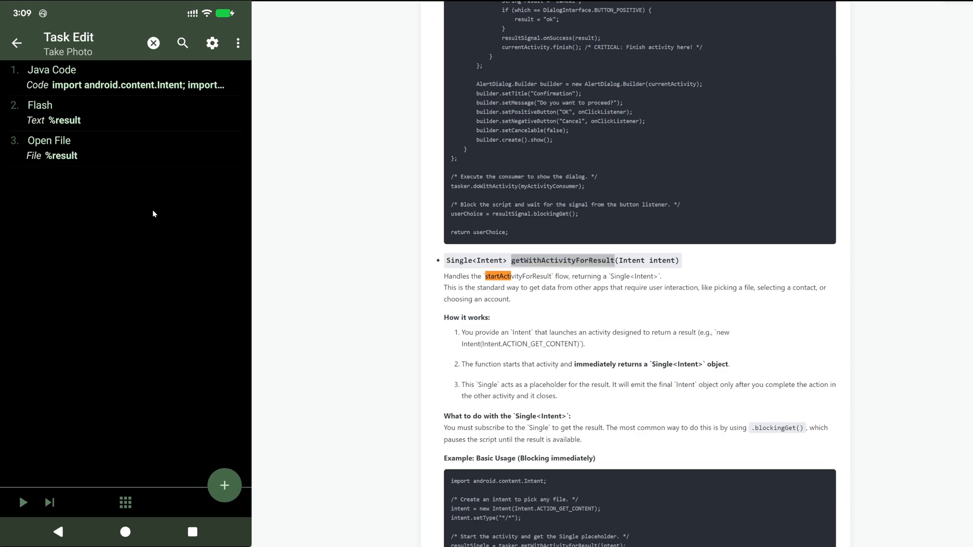
{"action": "mouse_move", "coordinate": [105, 186]}
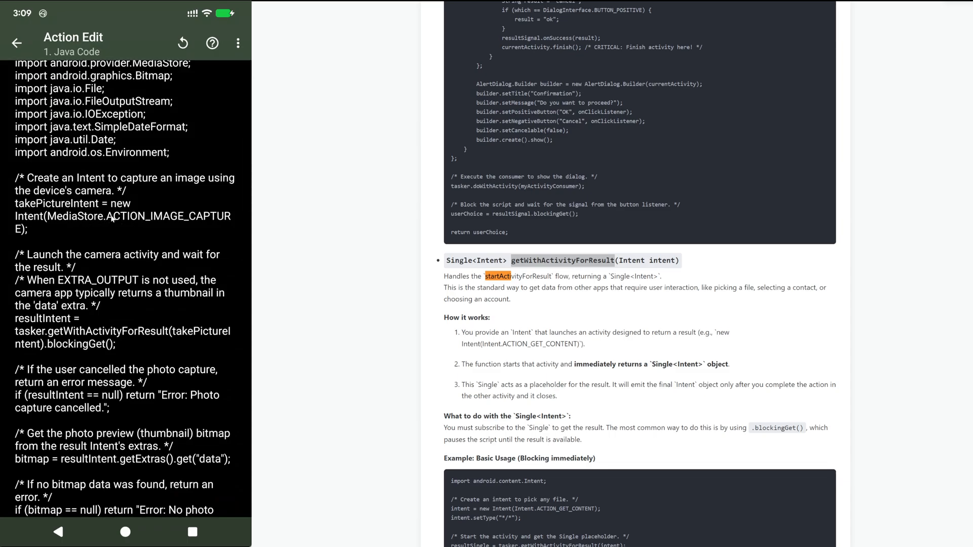
{"action": "mouse_move", "coordinate": [73, 277]}
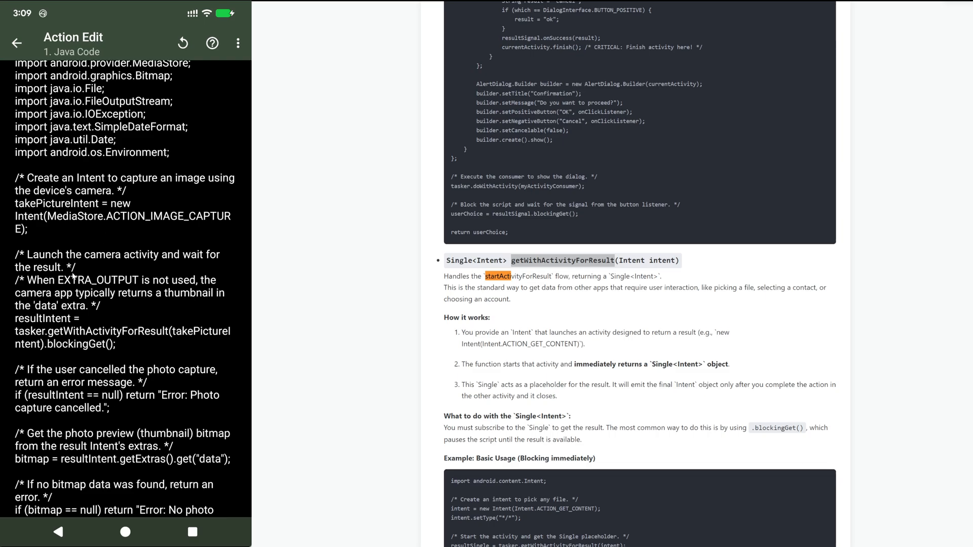
{"action": "scroll", "scroll_direction": "down", "scroll_amount": 3}
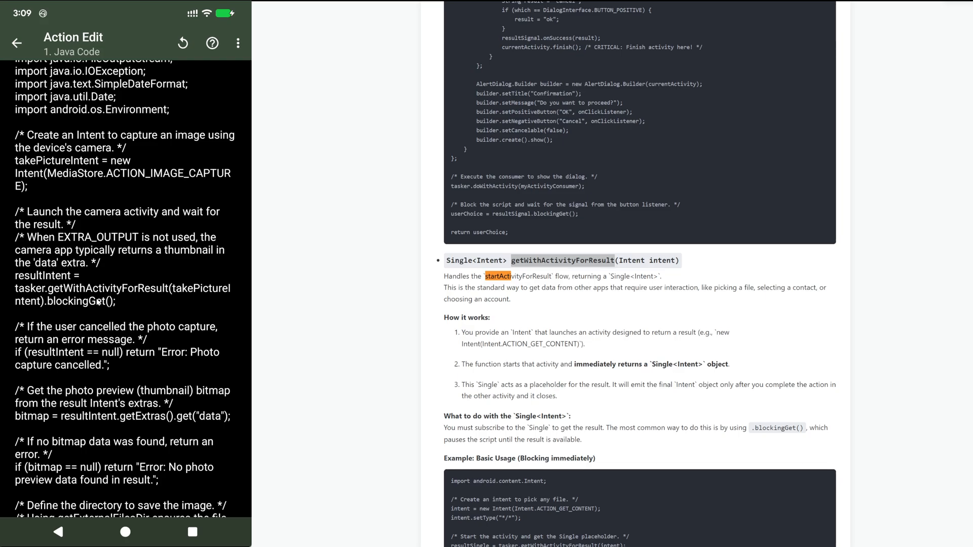
{"action": "mouse_move", "coordinate": [136, 301]}
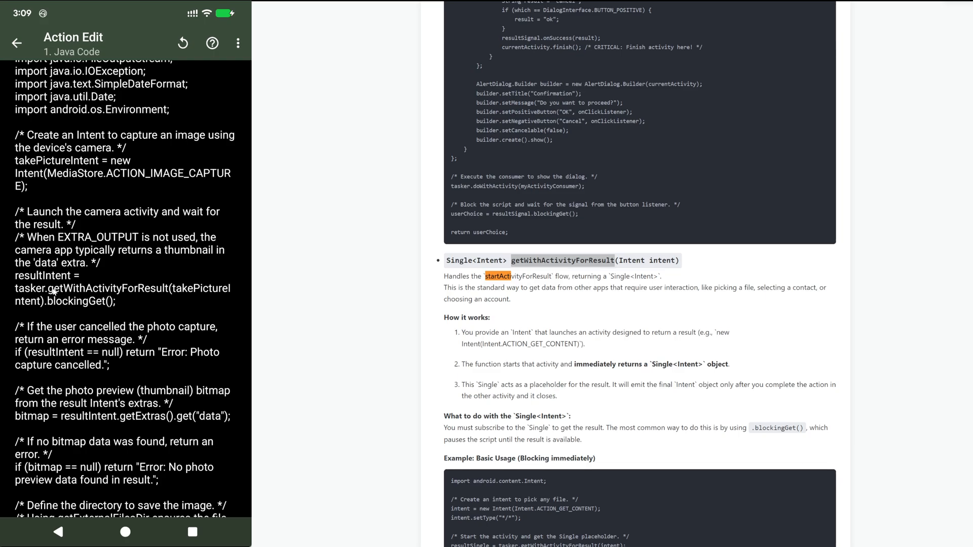
{"action": "double_click", "coordinate": [111, 288]}
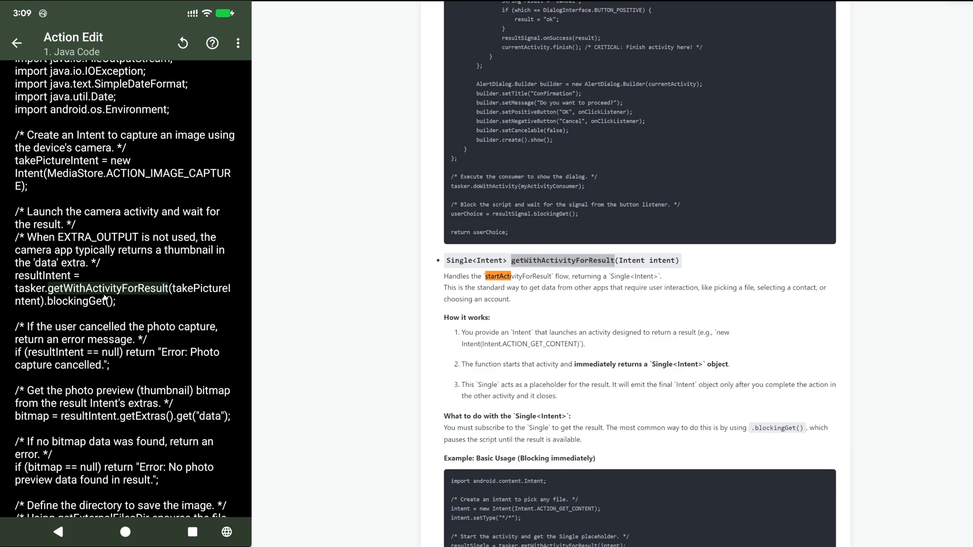
{"action": "mouse_move", "coordinate": [86, 369]}
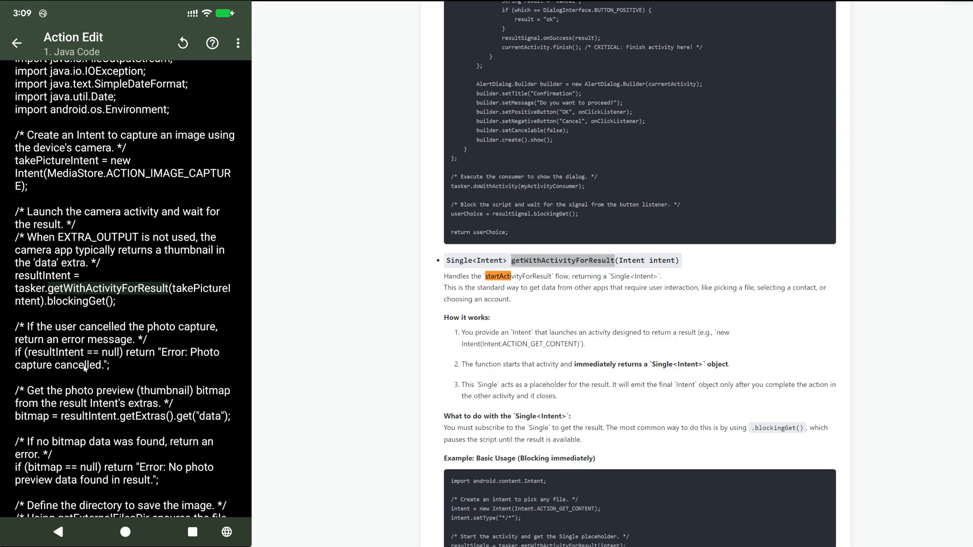
{"action": "scroll", "scroll_direction": "down", "scroll_amount": 3}
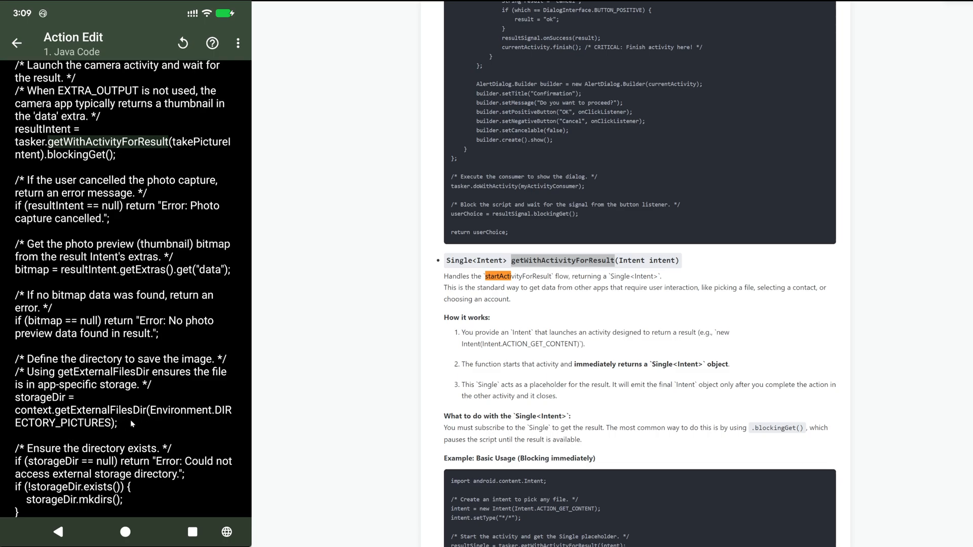
{"action": "mouse_move", "coordinate": [54, 489]}
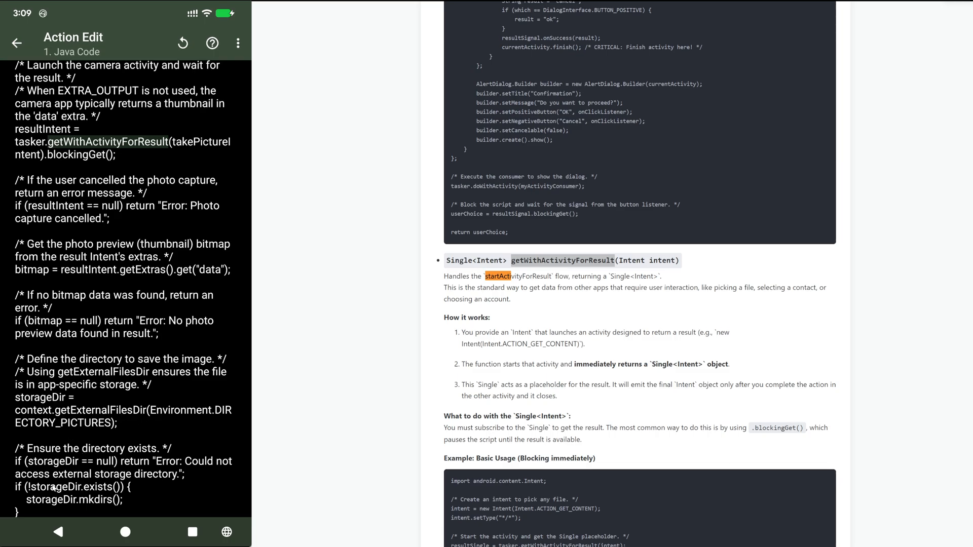
{"action": "scroll", "scroll_direction": "down", "scroll_amount": 3}
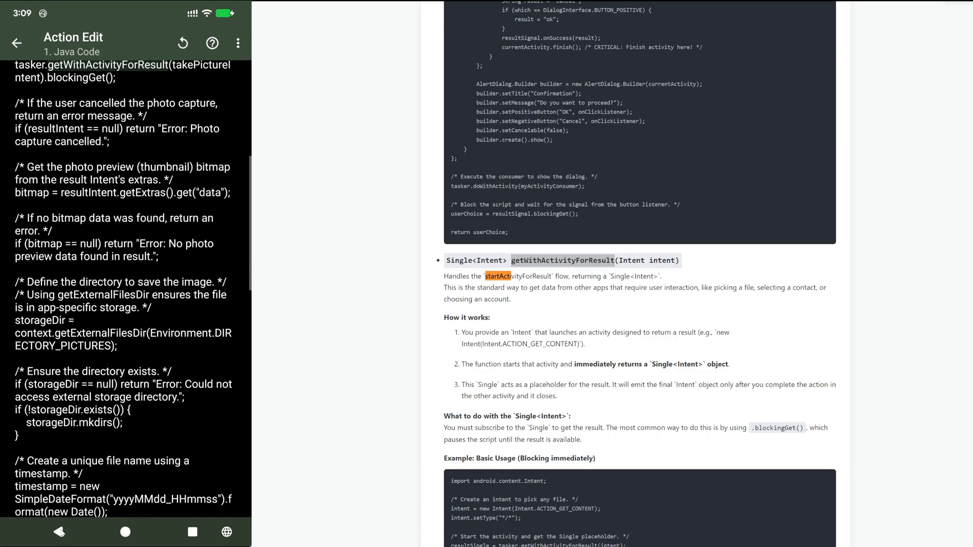
{"action": "scroll", "scroll_direction": "down", "scroll_amount": 3}
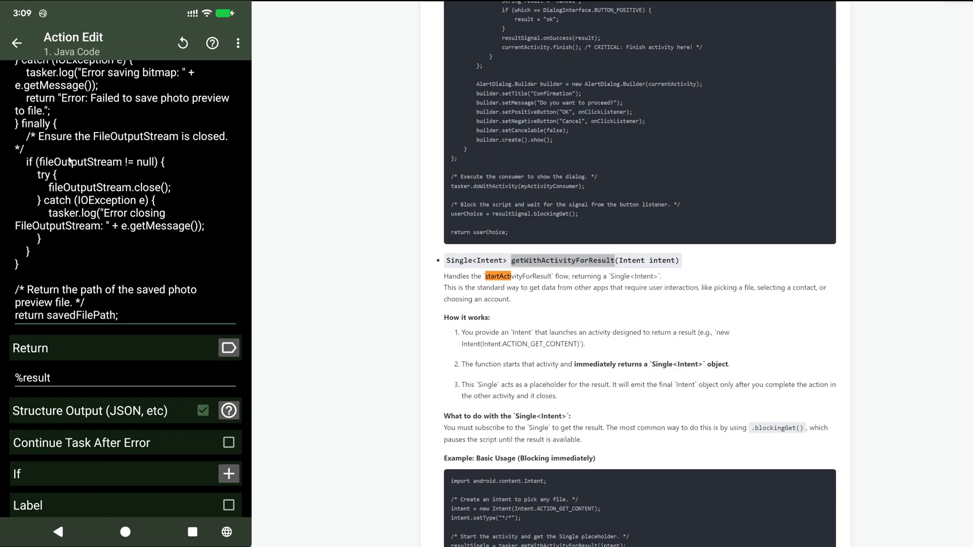
Run the Take Photo task and accept the captured photo with the camera checkmark.
{"action": "left_click", "coordinate": [17, 43]}
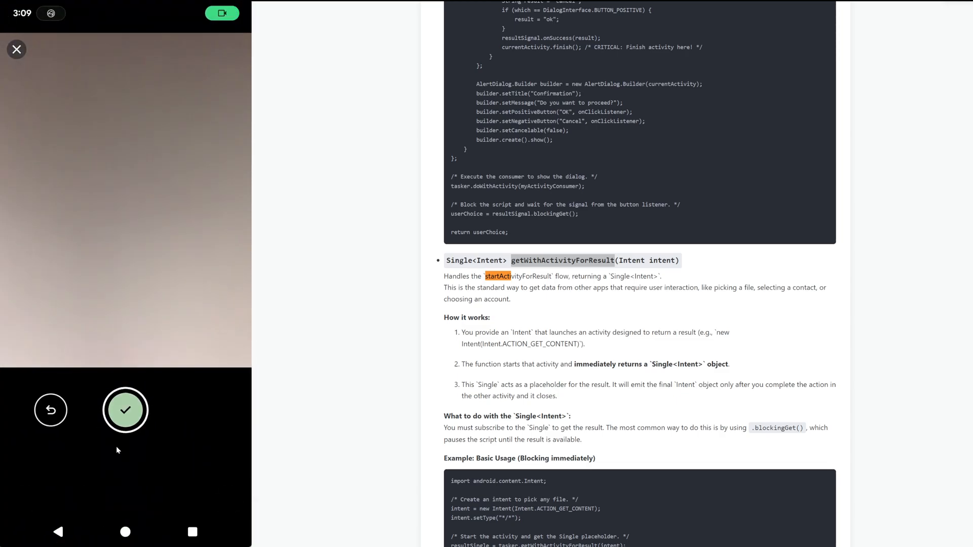
{"action": "left_click", "coordinate": [125, 410]}
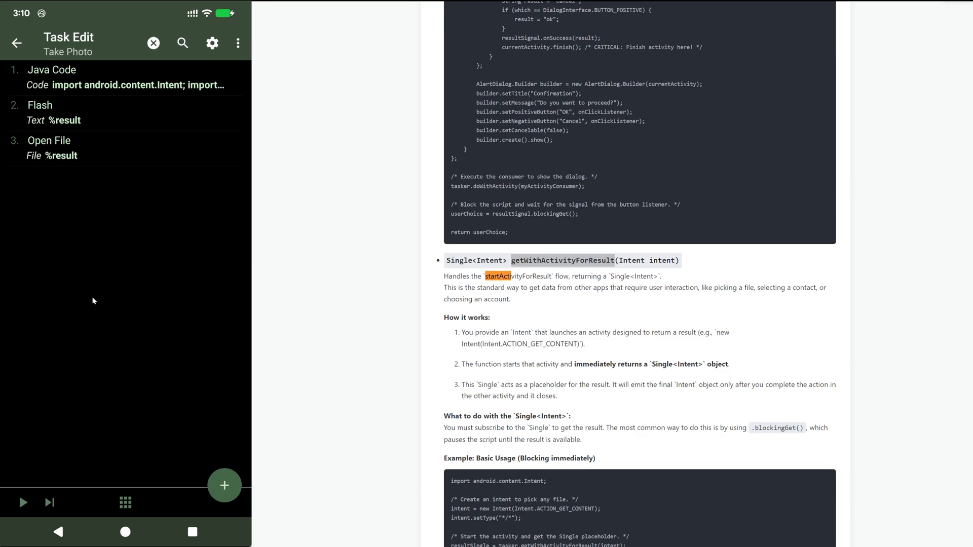
{"action": "mouse_move", "coordinate": [96, 278]}
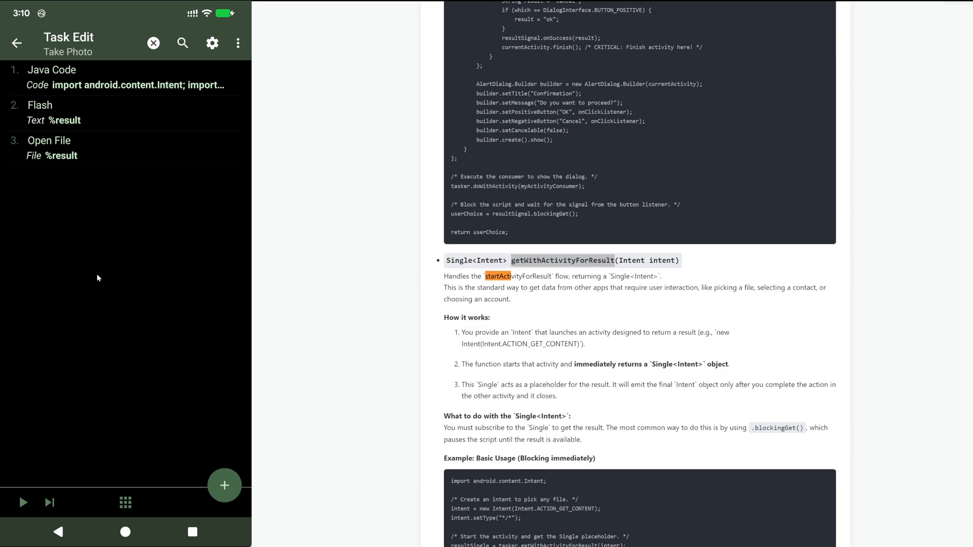
{"action": "scroll", "scroll_direction": "down", "scroll_amount": 3}
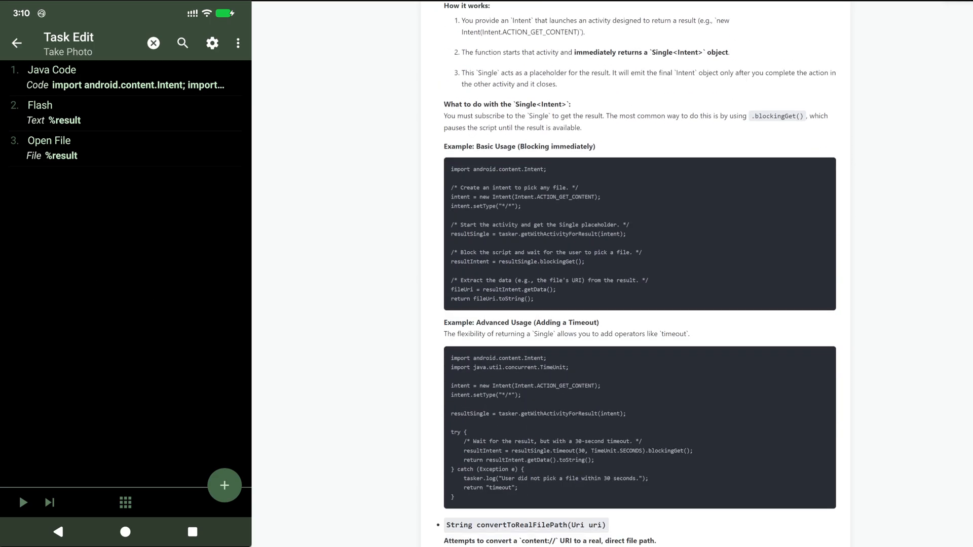
{"action": "scroll", "scroll_direction": "down", "scroll_amount": 3}
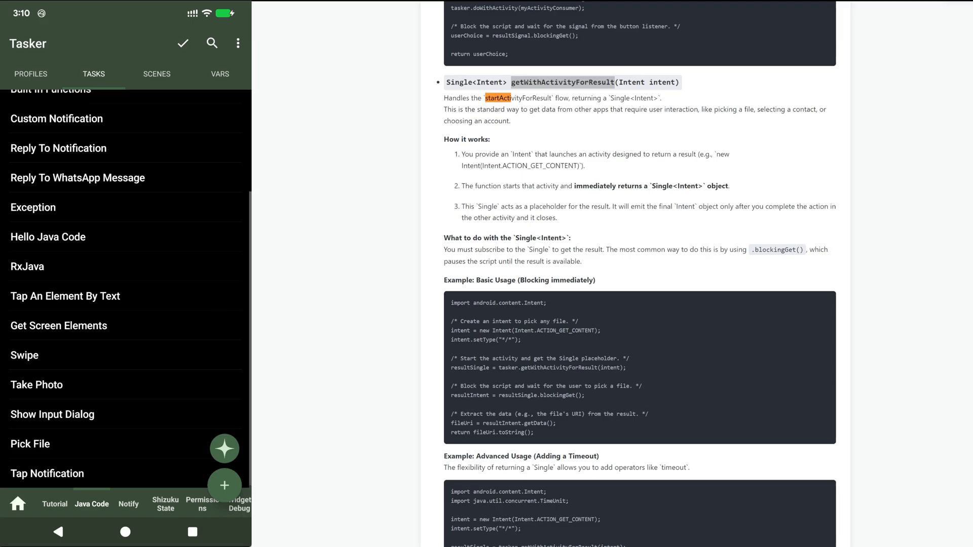
{"action": "mouse_move", "coordinate": [129, 421]}
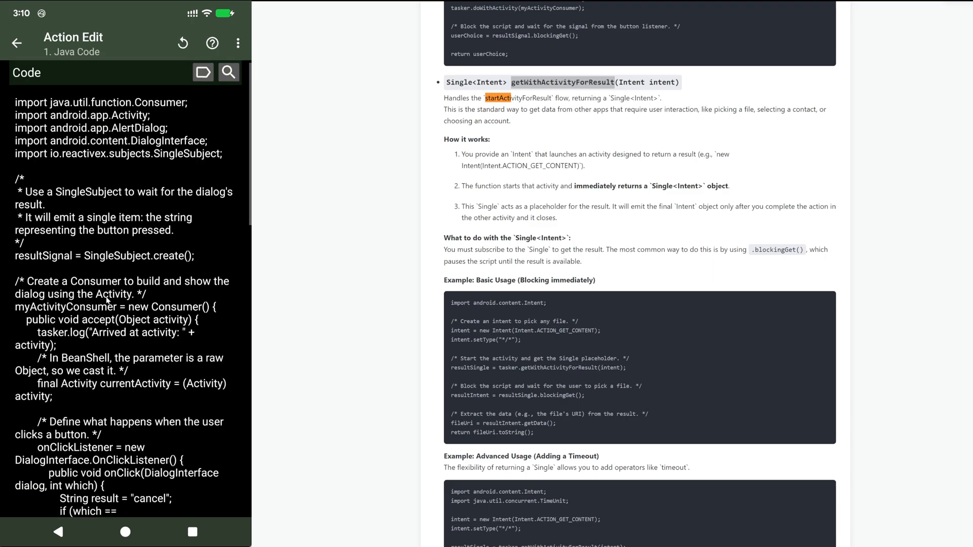
Scroll through the Show Input Dialog Java code and select the doWithActivity call.
{"action": "scroll", "scroll_direction": "down", "scroll_amount": 3}
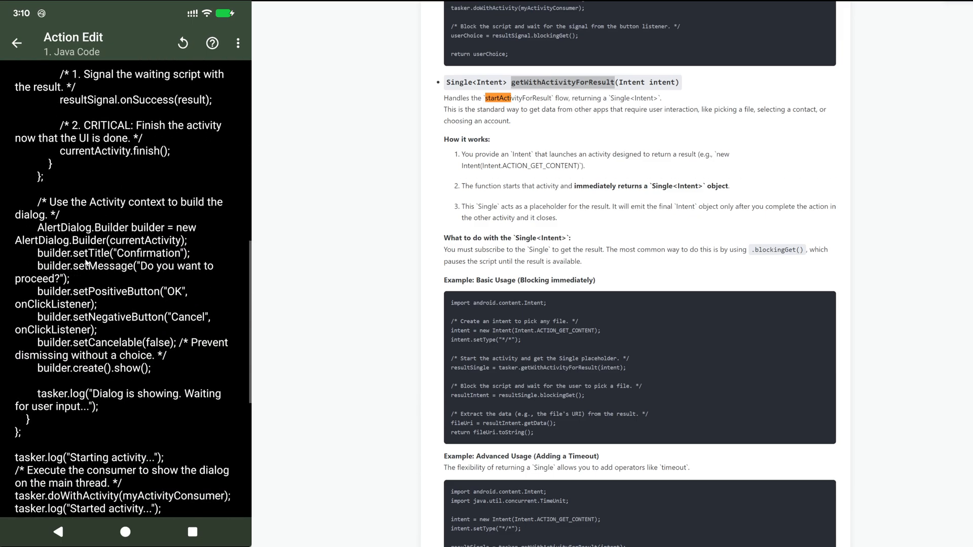
{"action": "scroll", "scroll_direction": "down", "scroll_amount": 3}
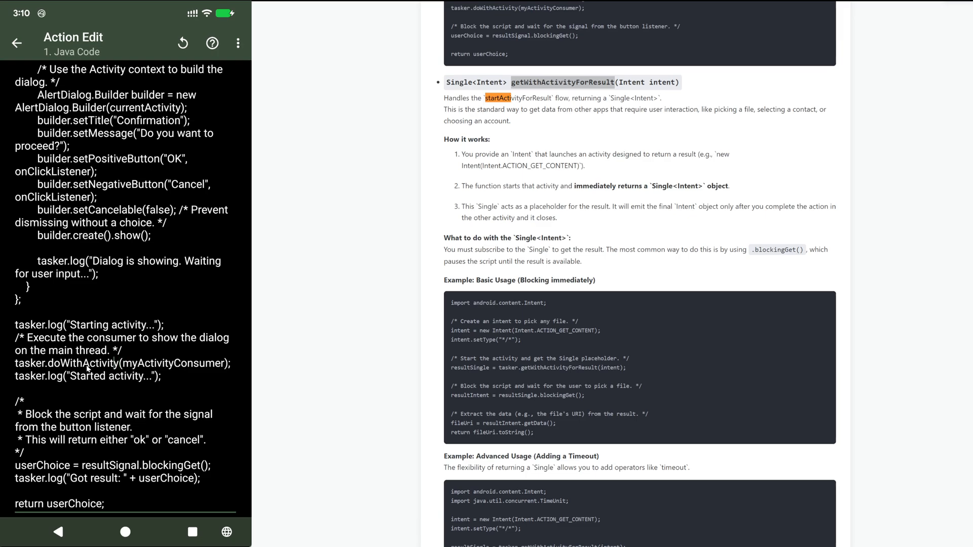
{"action": "double_click", "coordinate": [81, 363]}
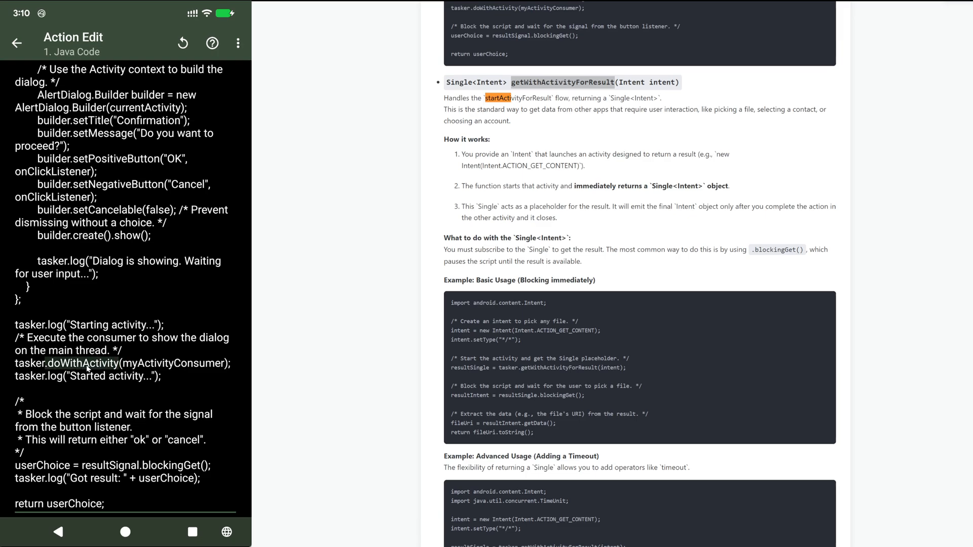
{"action": "double_click", "coordinate": [83, 363]}
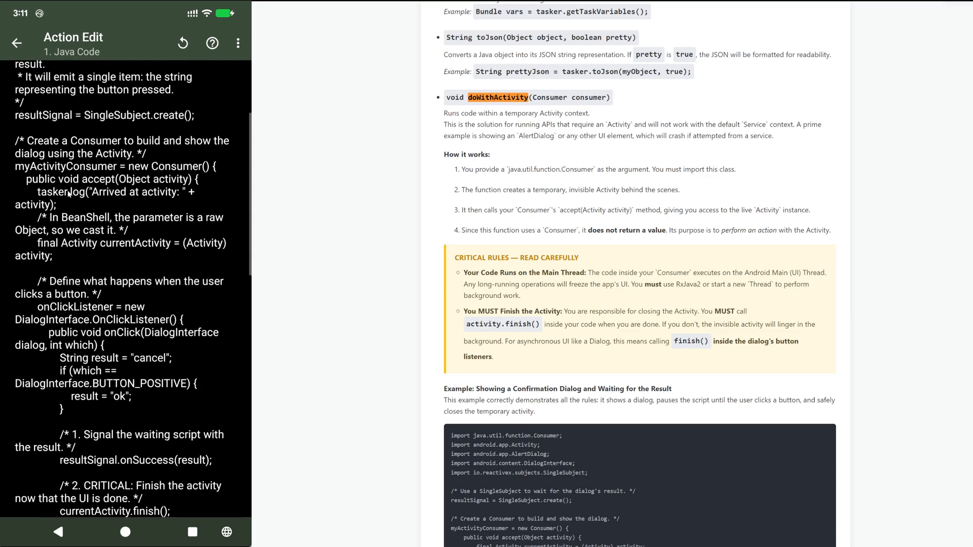
{"action": "scroll", "scroll_direction": "down", "scroll_amount": 3}
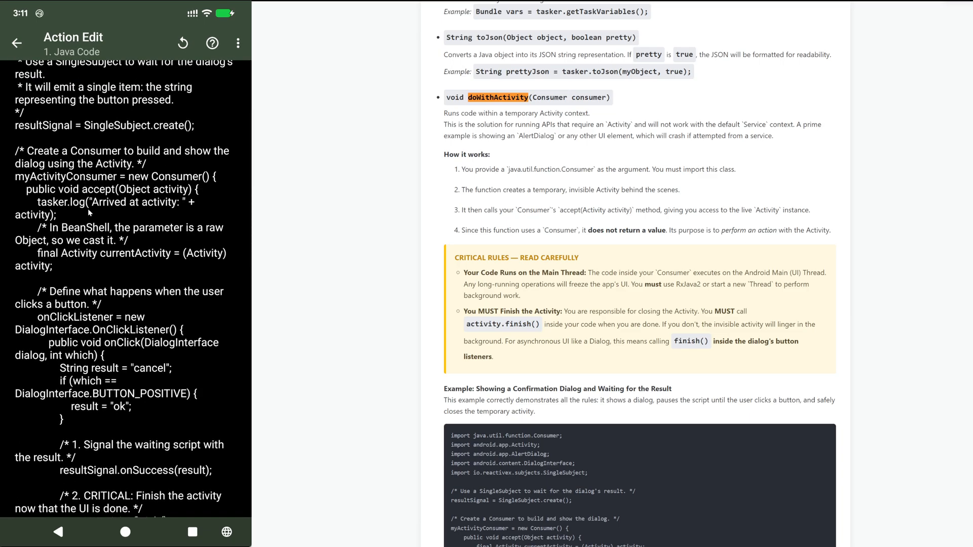
{"action": "scroll", "scroll_direction": "down", "scroll_amount": 3}
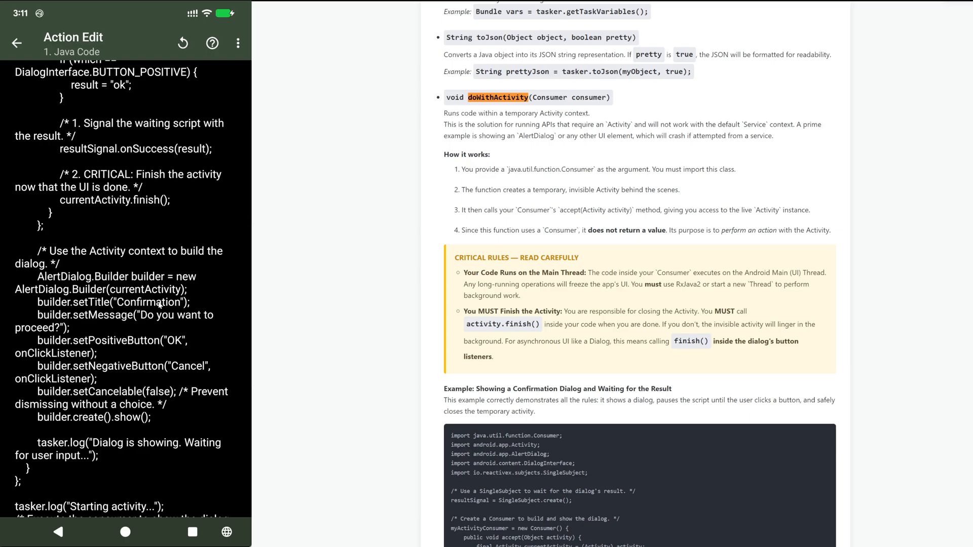
{"action": "mouse_move", "coordinate": [107, 382]}
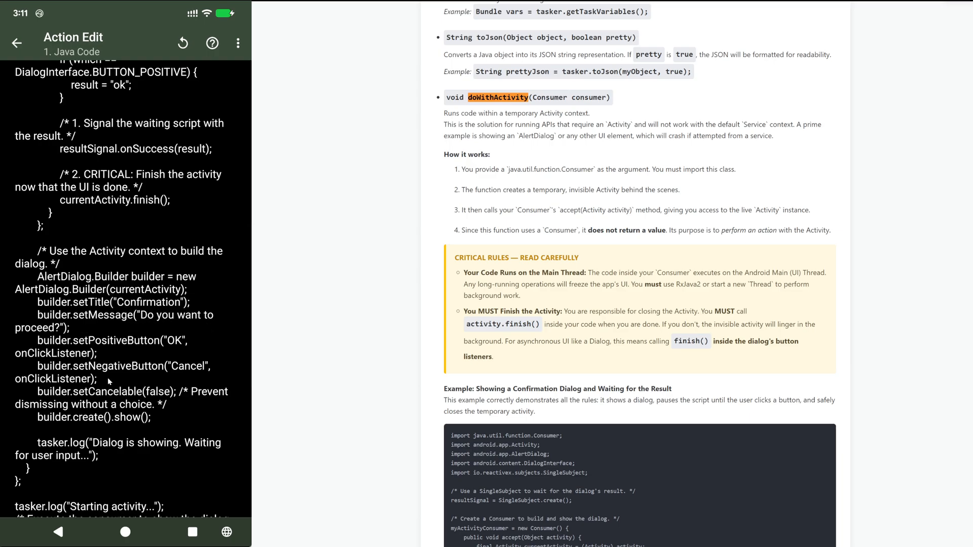
{"action": "mouse_move", "coordinate": [9, 116]}
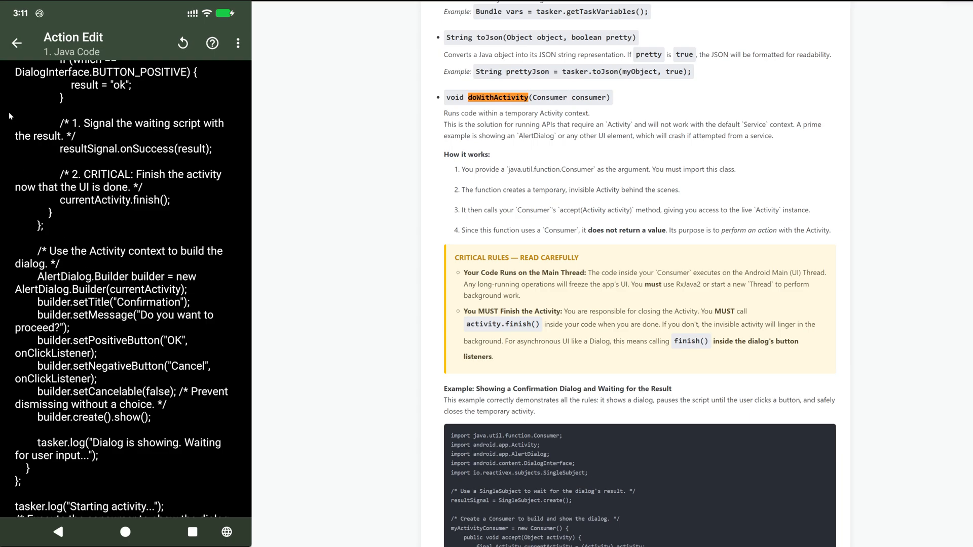
Run the Show Input Dialog task twice and dismiss its Confirmation dialog.
{"action": "left_click", "coordinate": [17, 43]}
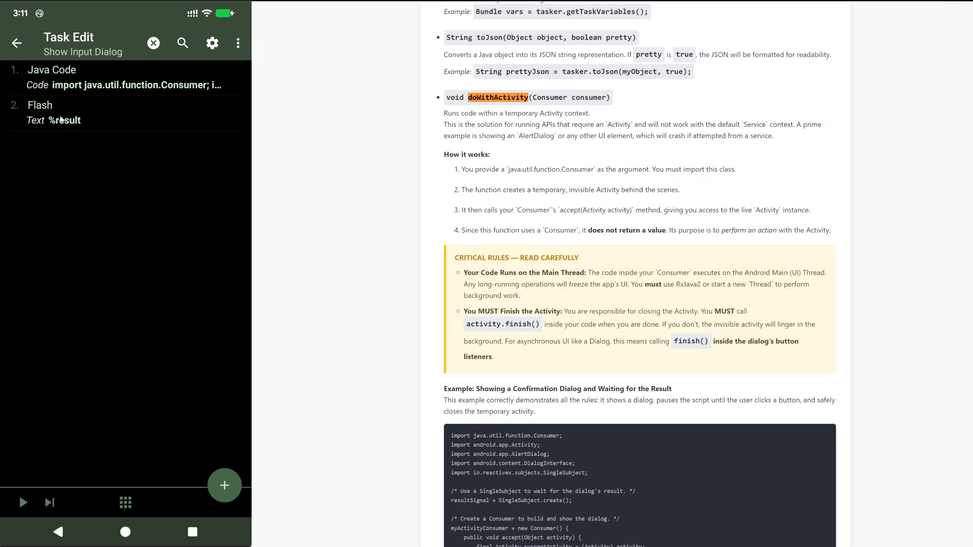
{"action": "left_click", "coordinate": [23, 503]}
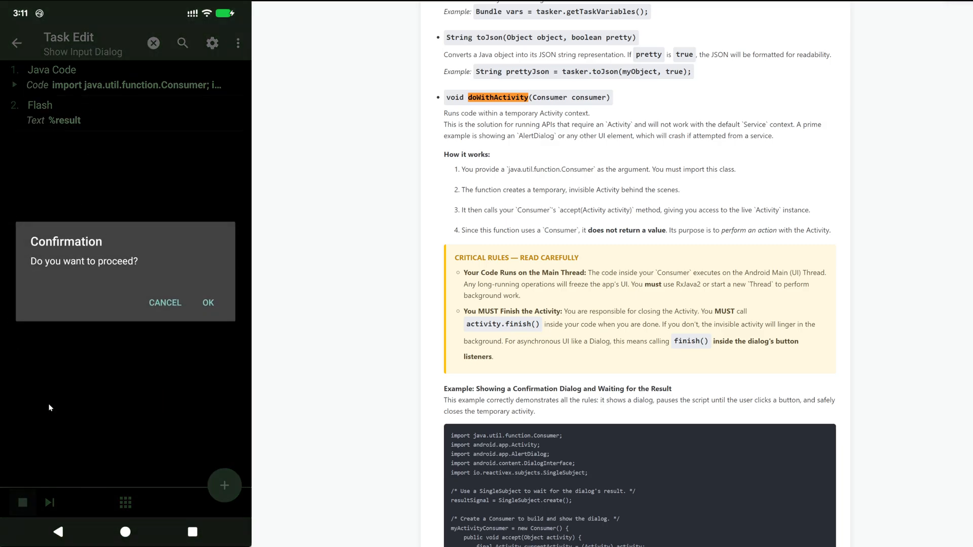
{"action": "mouse_move", "coordinate": [93, 290]}
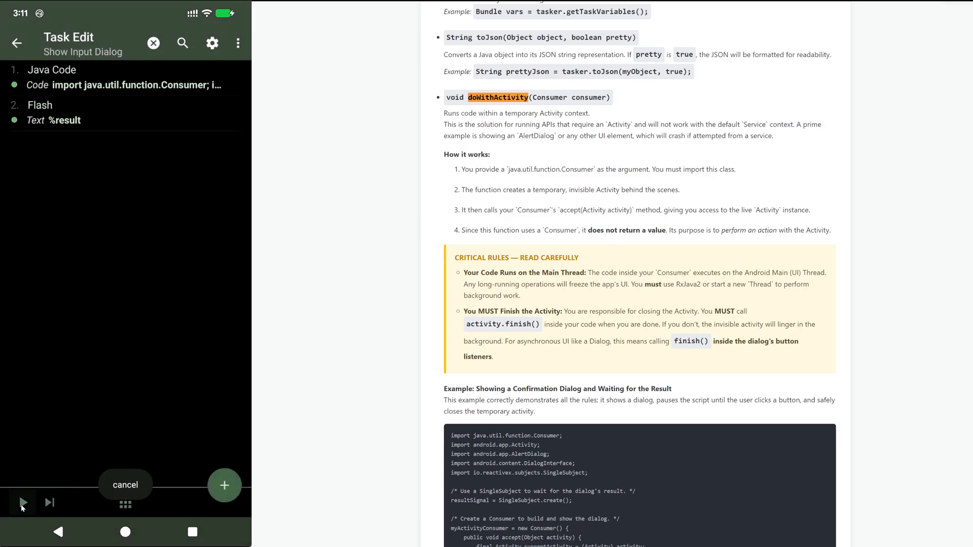
{"action": "left_click", "coordinate": [22, 502]}
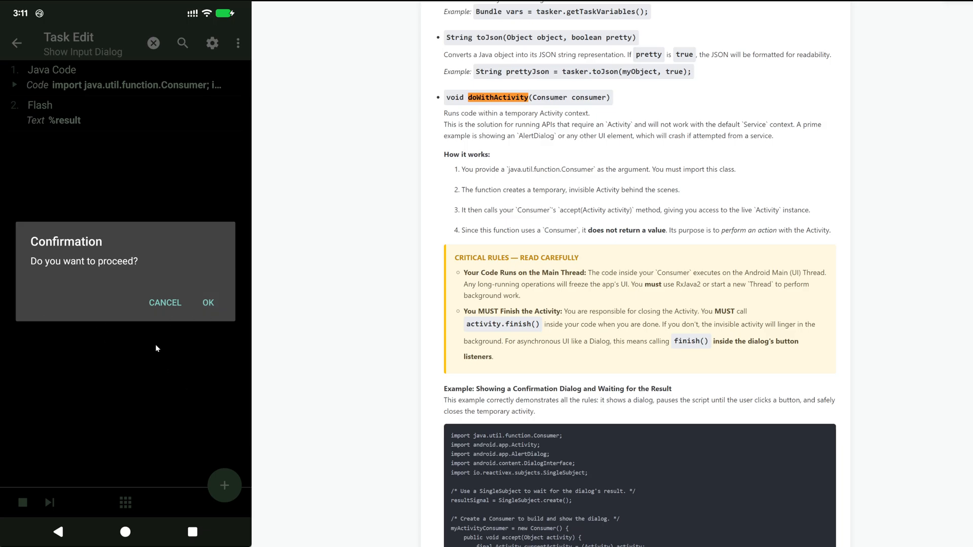
{"action": "left_click", "coordinate": [208, 303]}
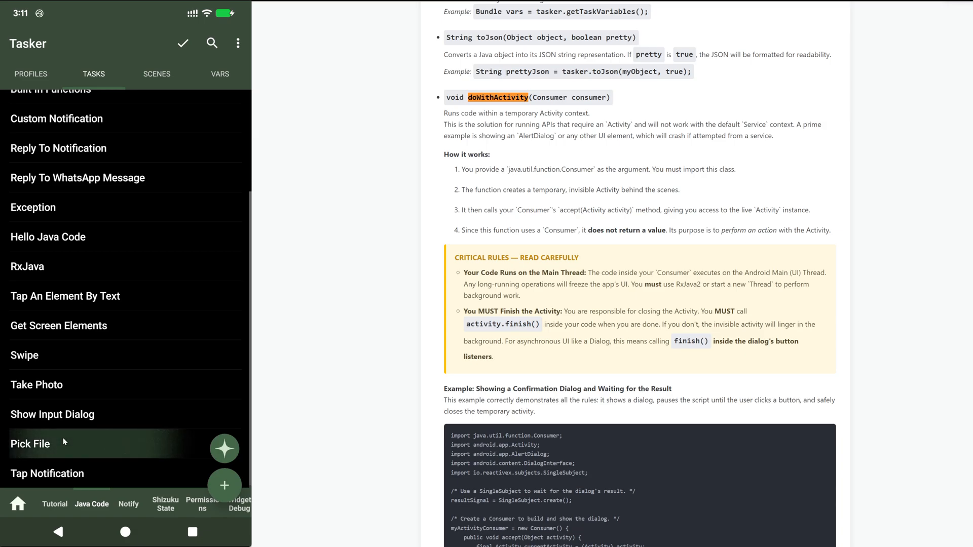
Open the Pick File task's Java Code action, review the URI-to-path script, and back out.
{"action": "left_click", "coordinate": [30, 444]}
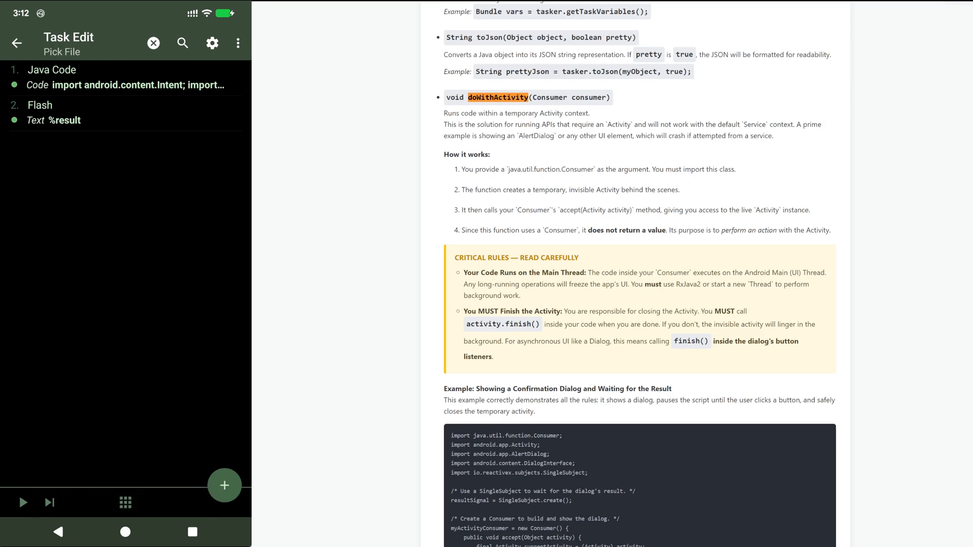
{"action": "mouse_move", "coordinate": [219, 205]}
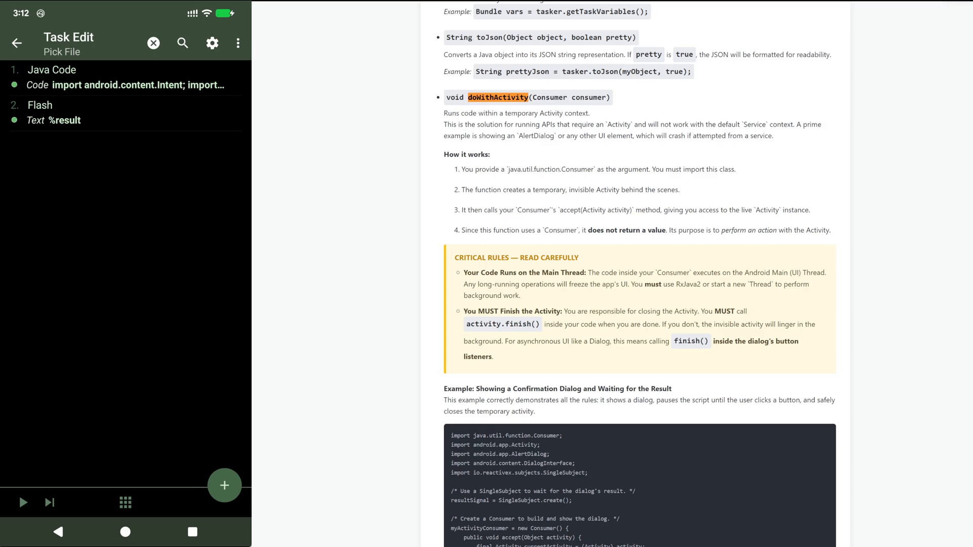
{"action": "left_click_drag", "start_coordinate": [496, 210], "coordinate": [490, 235]}
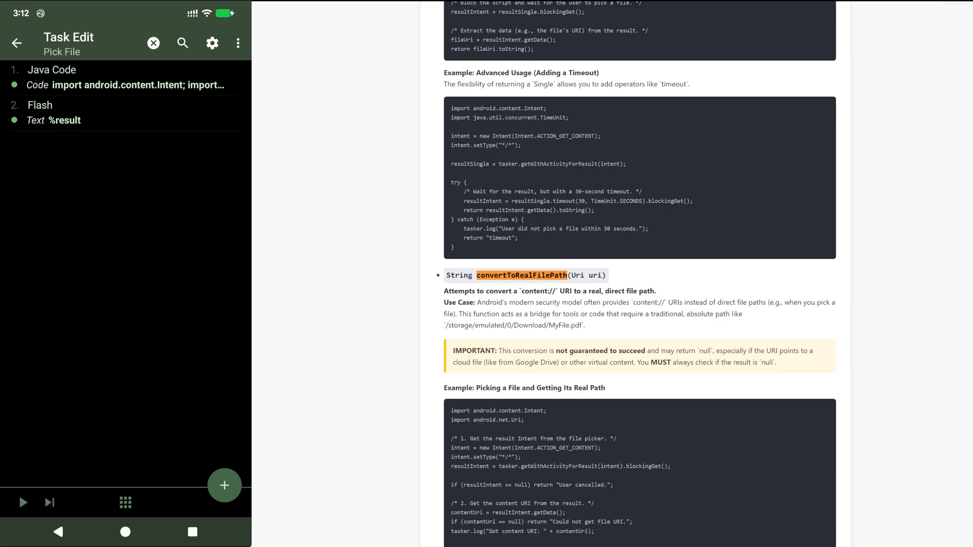
{"action": "left_click", "coordinate": [118, 78]}
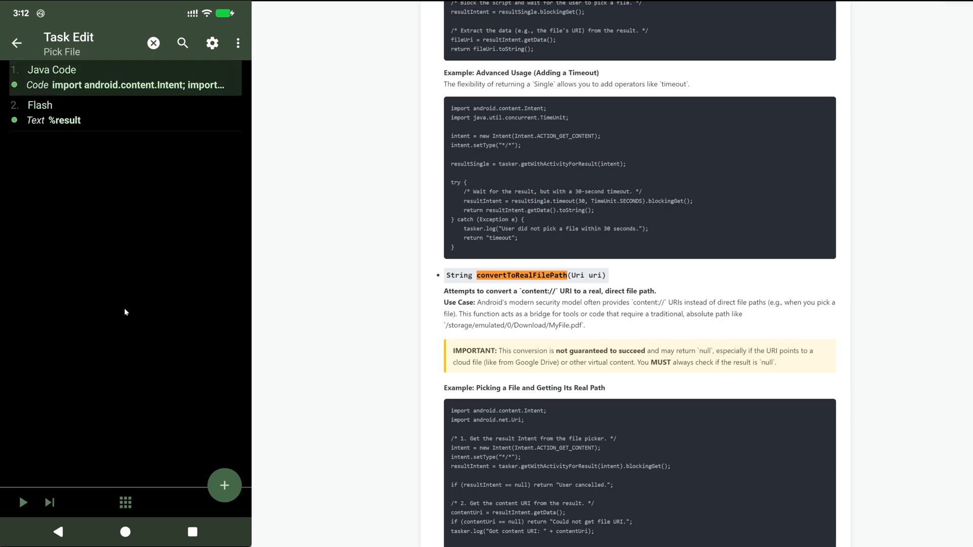
{"action": "left_click", "coordinate": [124, 79]}
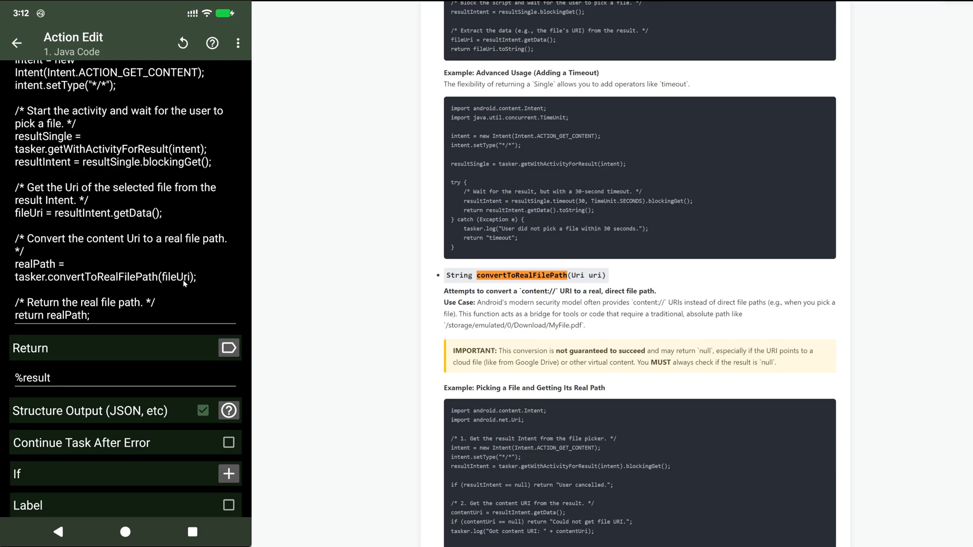
{"action": "mouse_move", "coordinate": [184, 284]}
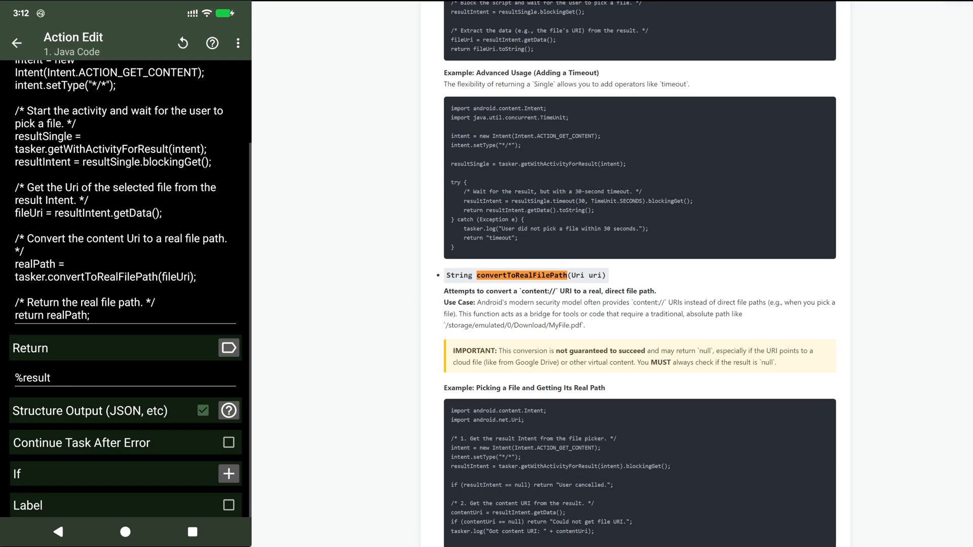
{"action": "left_click", "coordinate": [17, 43]}
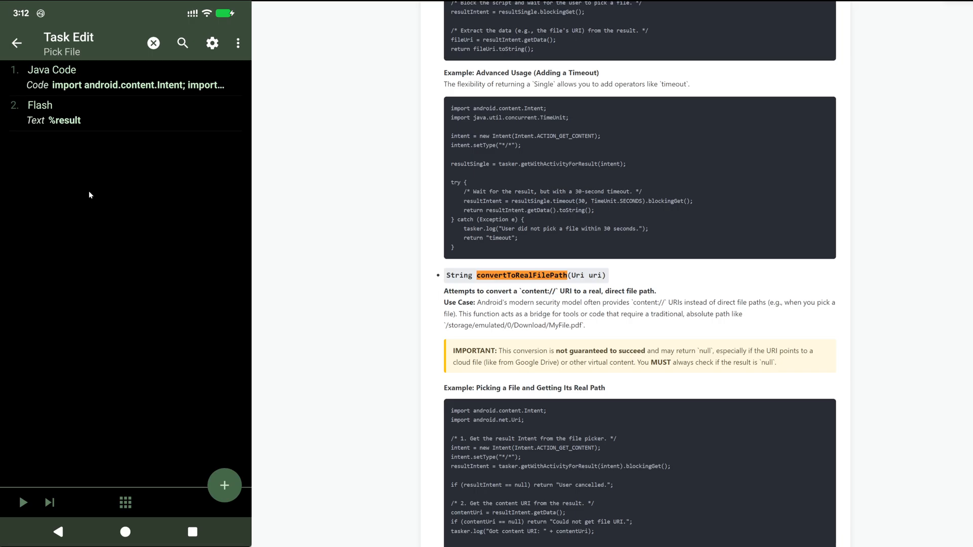
{"action": "mouse_move", "coordinate": [79, 235]}
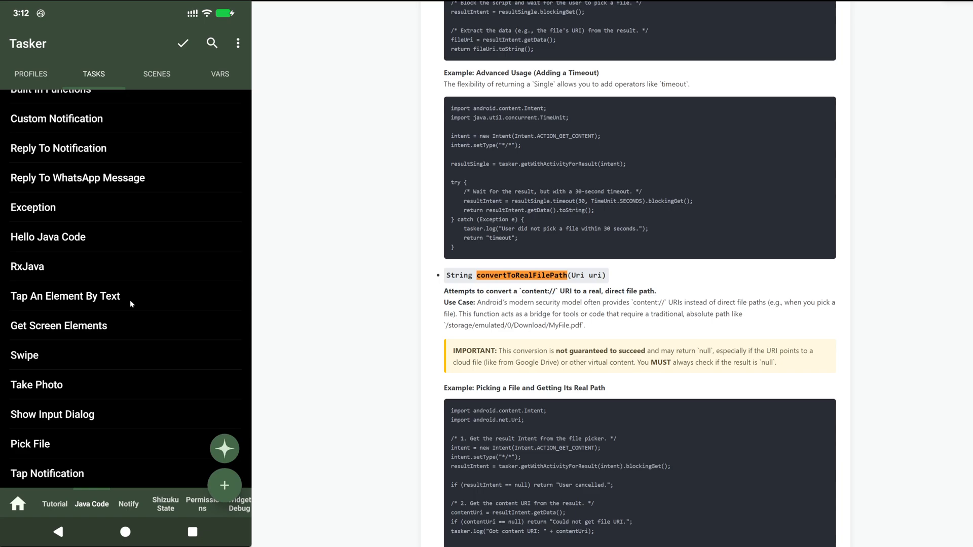
{"action": "mouse_move", "coordinate": [123, 334]}
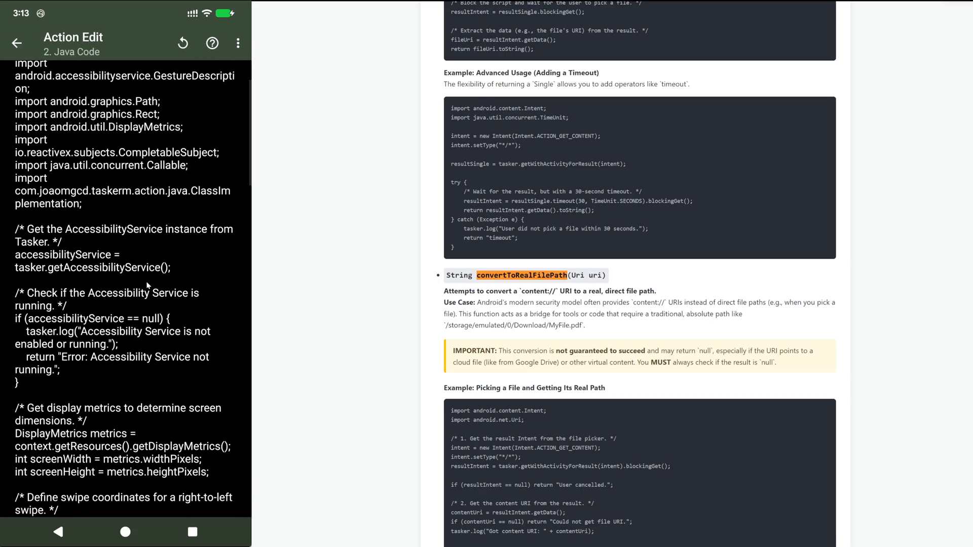
Scroll the Swipe gesture code and highlight the implementClass gesture-result callback.
{"action": "scroll", "scroll_direction": "down", "scroll_amount": 3}
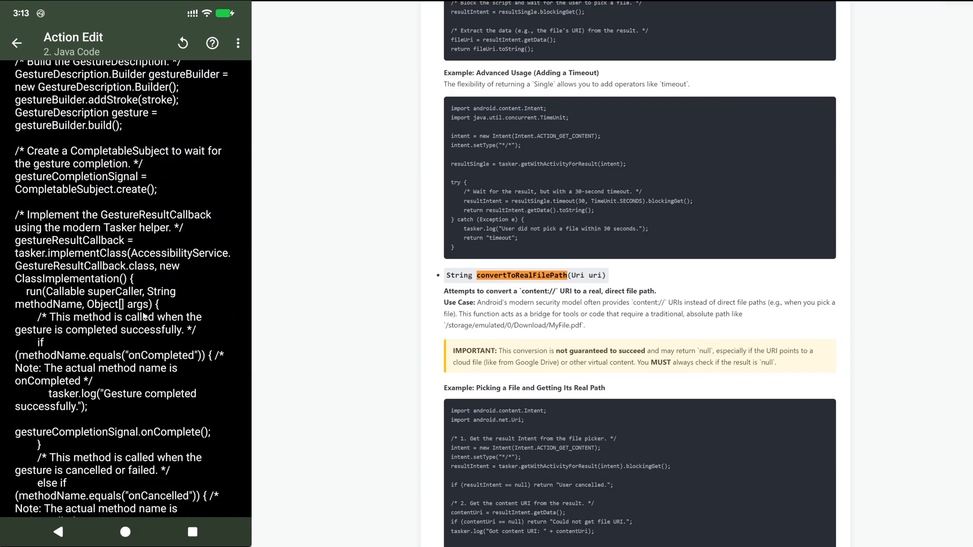
{"action": "mouse_move", "coordinate": [147, 271]}
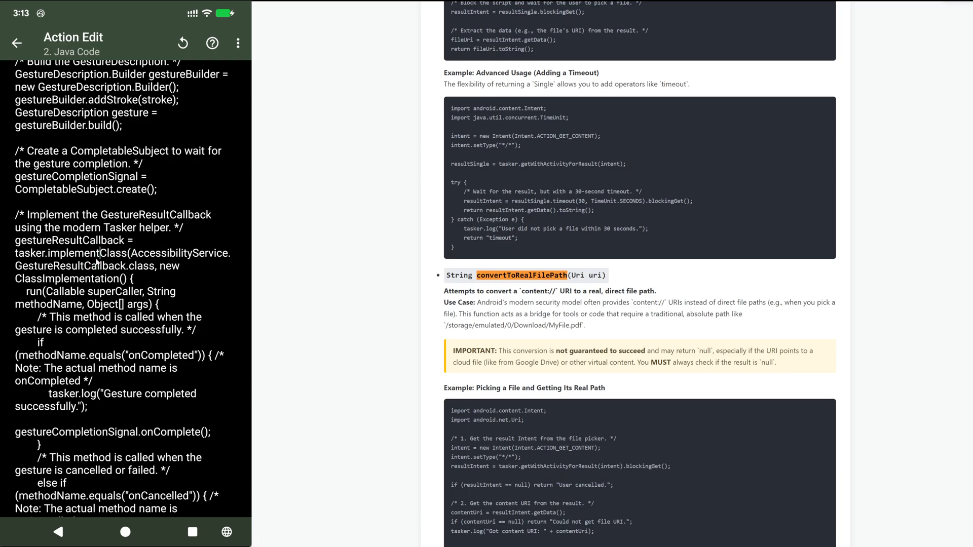
{"action": "double_click", "coordinate": [65, 254]}
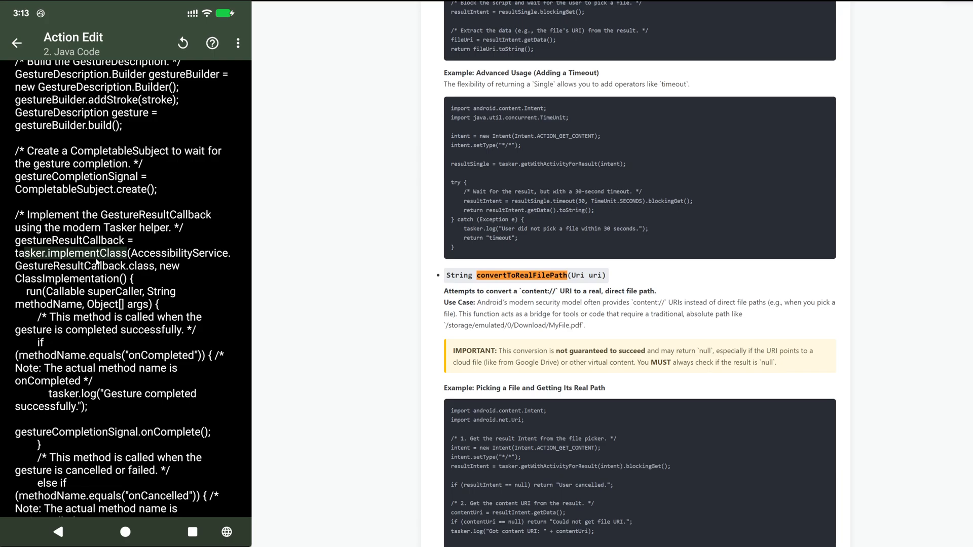
{"action": "double_click", "coordinate": [35, 253]}
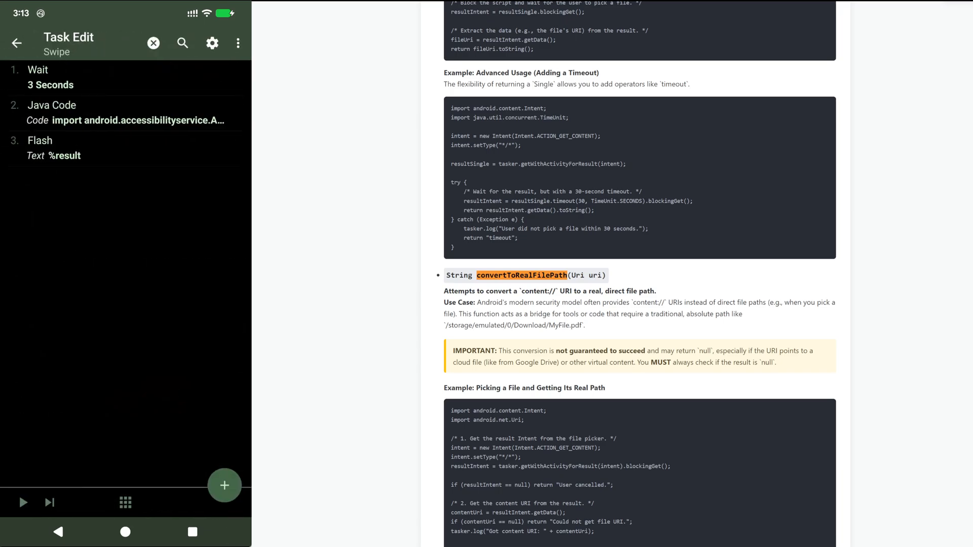
Go back to Tasks and open Show Input Dialog's Java Code action with its SingleSubject script.
{"action": "left_click", "coordinate": [52, 105]}
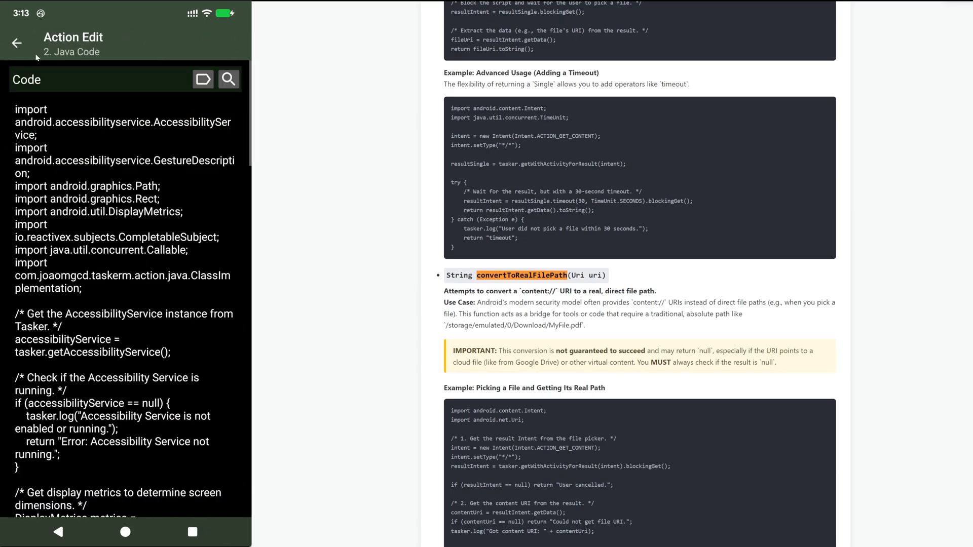
{"action": "left_click", "coordinate": [16, 42]}
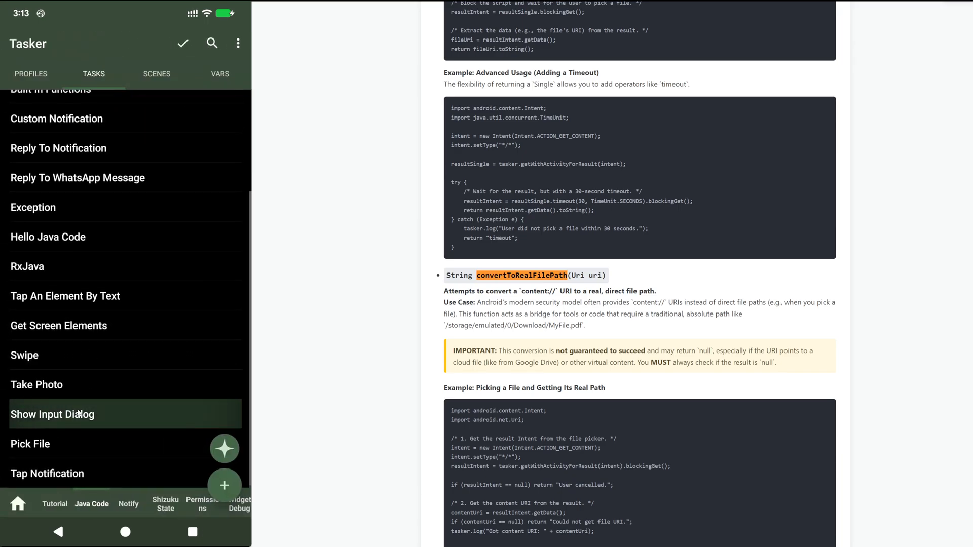
{"action": "left_click", "coordinate": [52, 414]}
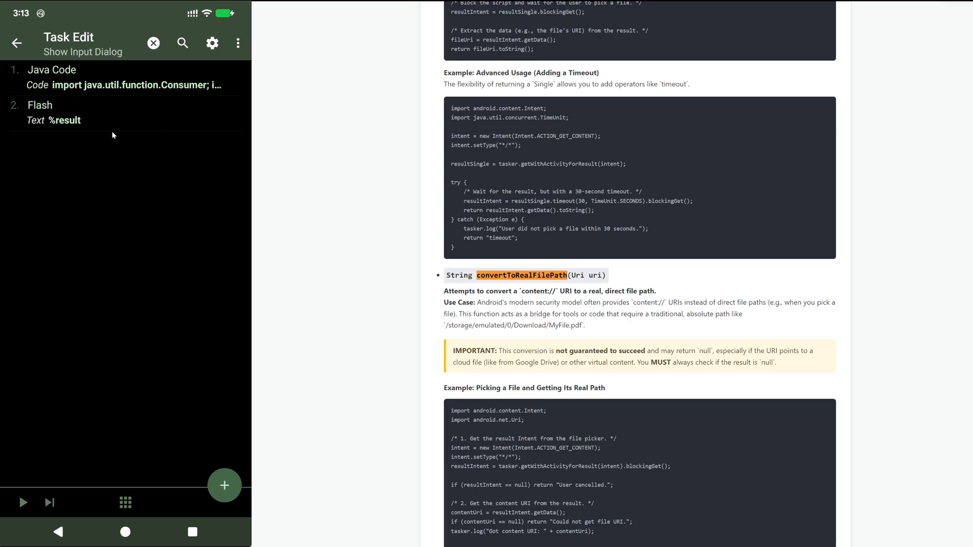
{"action": "mouse_move", "coordinate": [81, 116]}
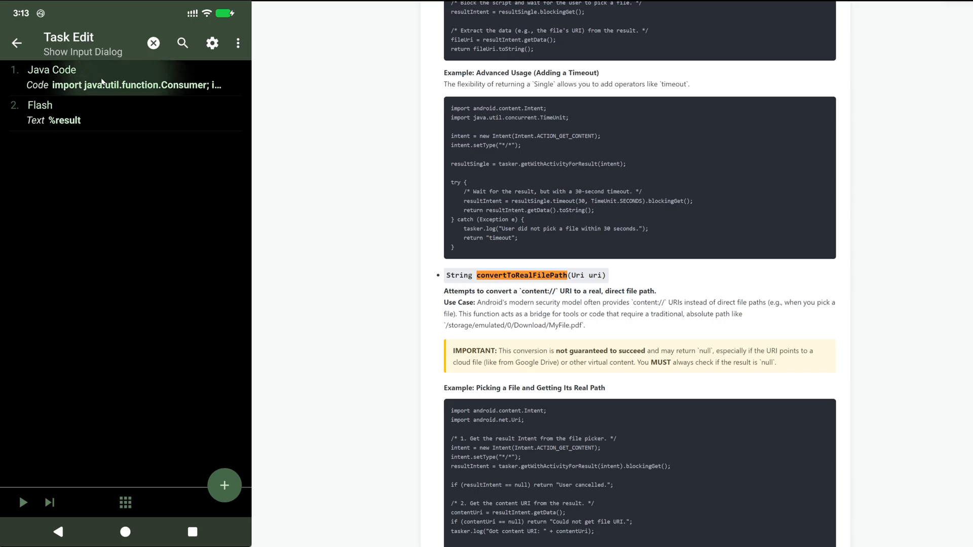
{"action": "left_click", "coordinate": [52, 69]}
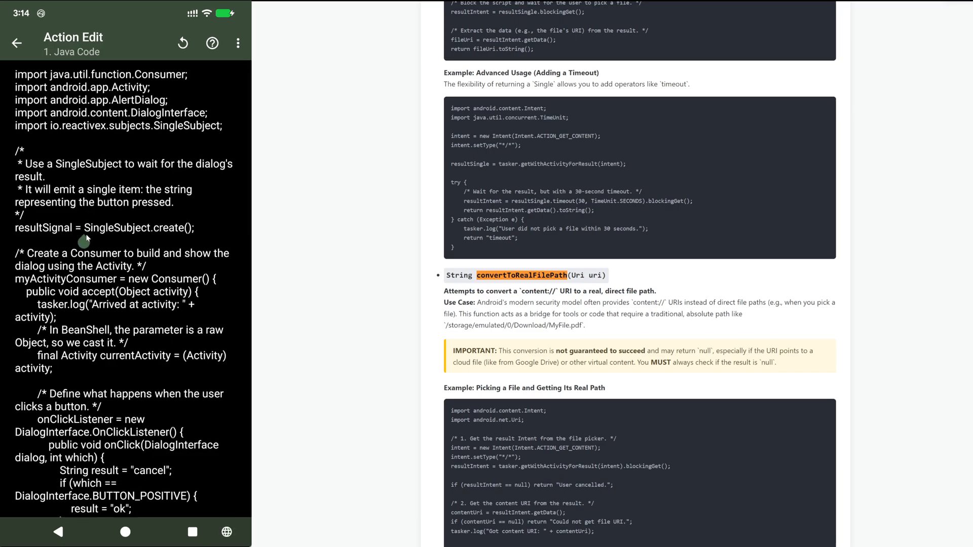
Highlight resultSignal in the Show Input Dialog code and where the script waits, reading to the end.
{"action": "double_click", "coordinate": [136, 228]}
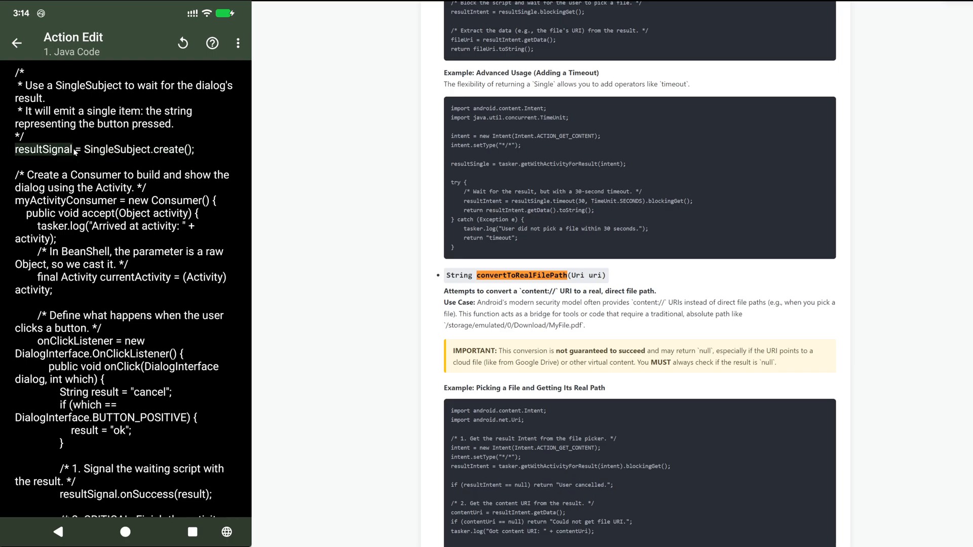
{"action": "scroll", "scroll_direction": "down", "scroll_amount": 3}
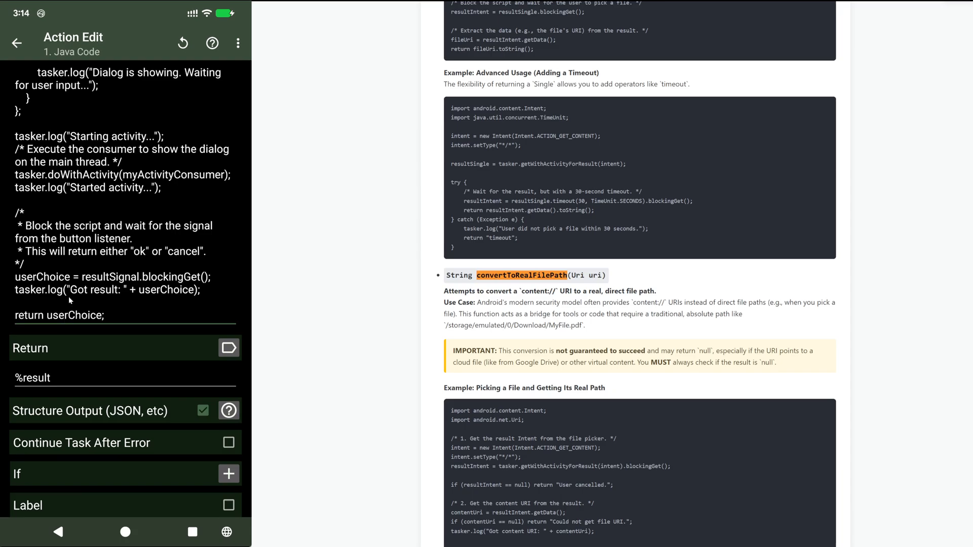
{"action": "scroll", "scroll_direction": "down", "scroll_amount": 3}
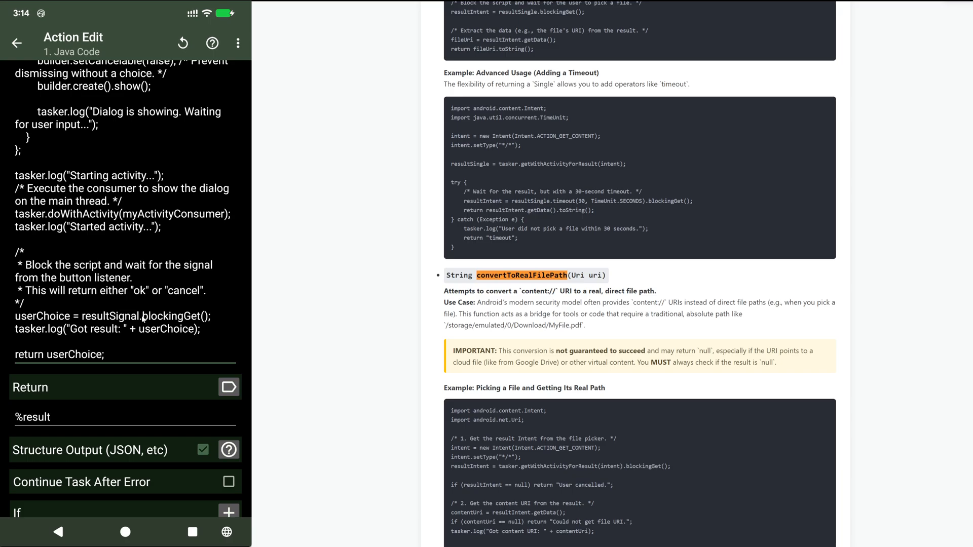
{"action": "double_click", "coordinate": [110, 316]}
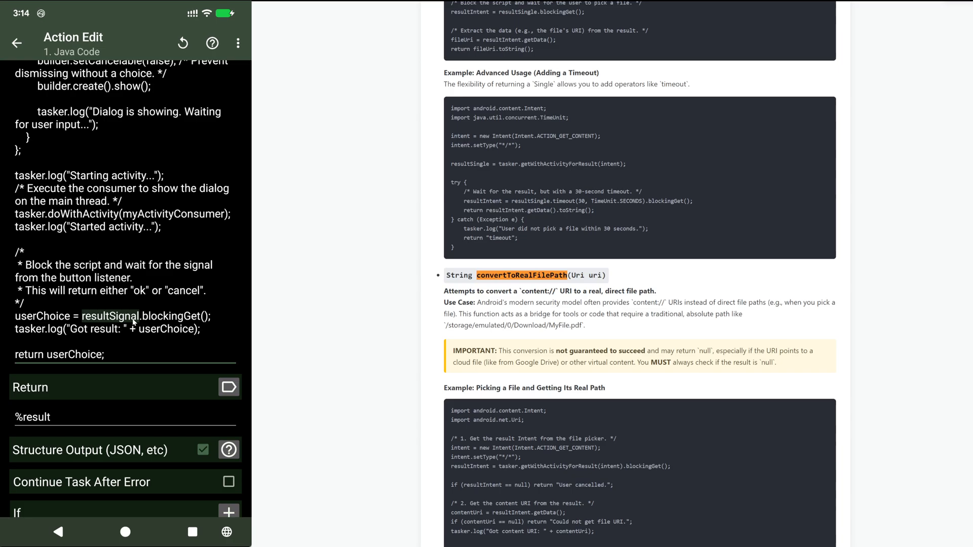
{"action": "scroll", "scroll_direction": "down", "scroll_amount": 3}
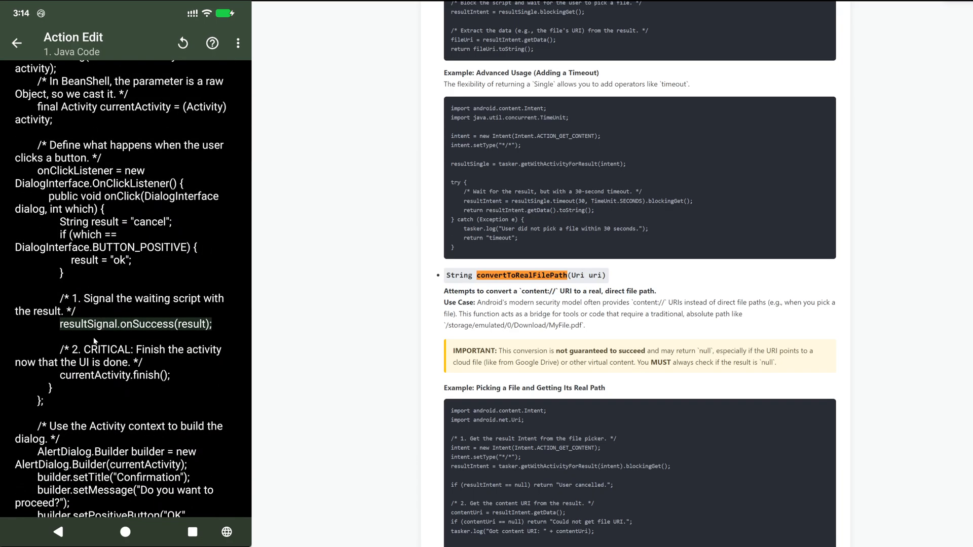
{"action": "mouse_move", "coordinate": [199, 331]}
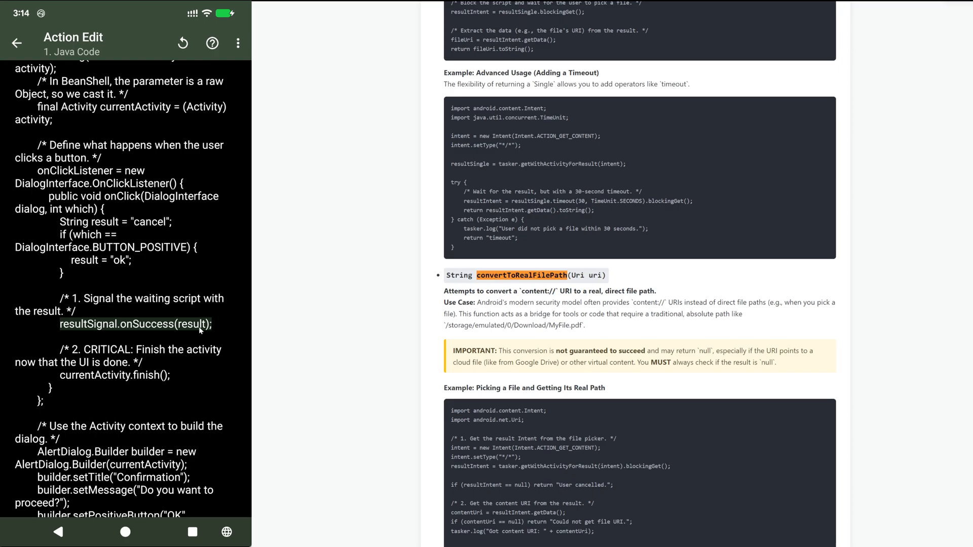
{"action": "mouse_move", "coordinate": [81, 361]}
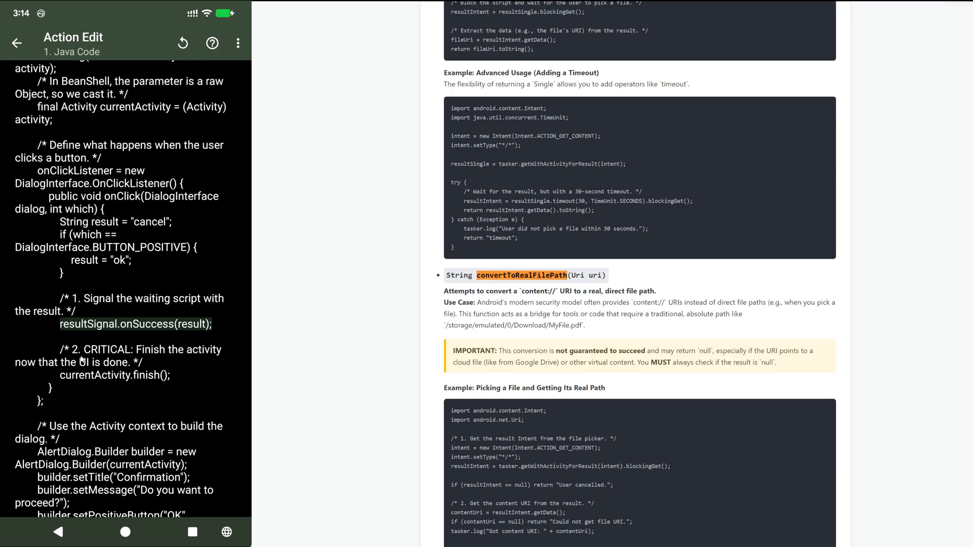
{"action": "scroll", "scroll_direction": "down", "scroll_amount": 3}
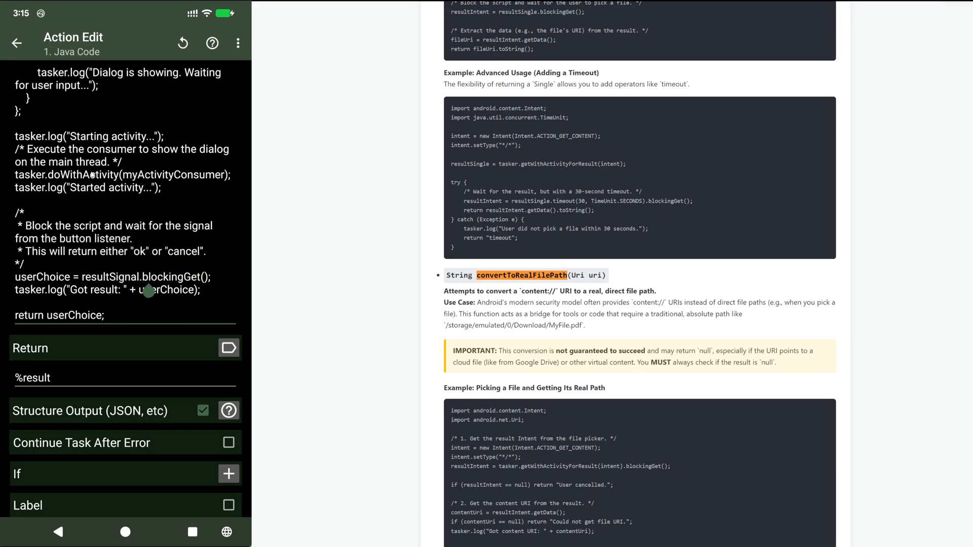
{"action": "scroll", "scroll_direction": "down", "scroll_amount": 3}
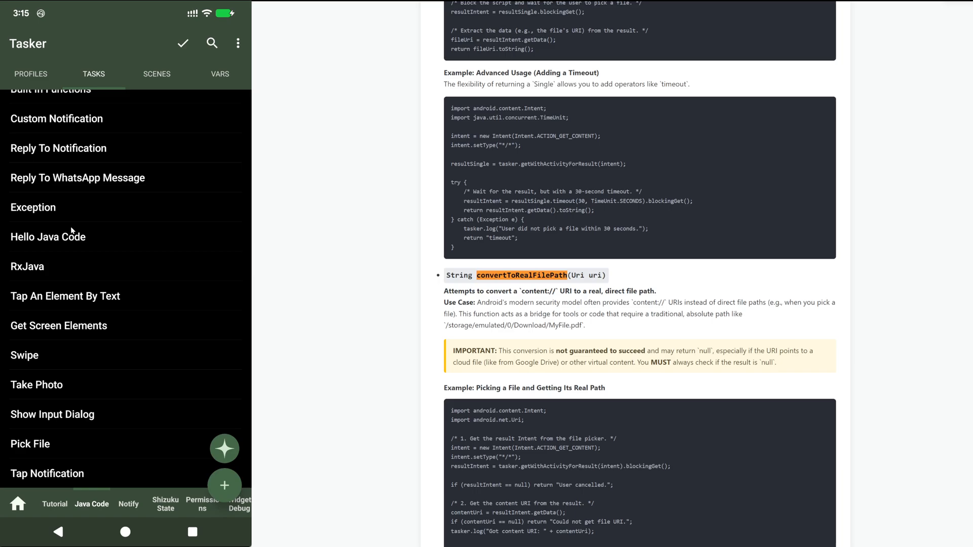
{"action": "mouse_move", "coordinate": [93, 293]}
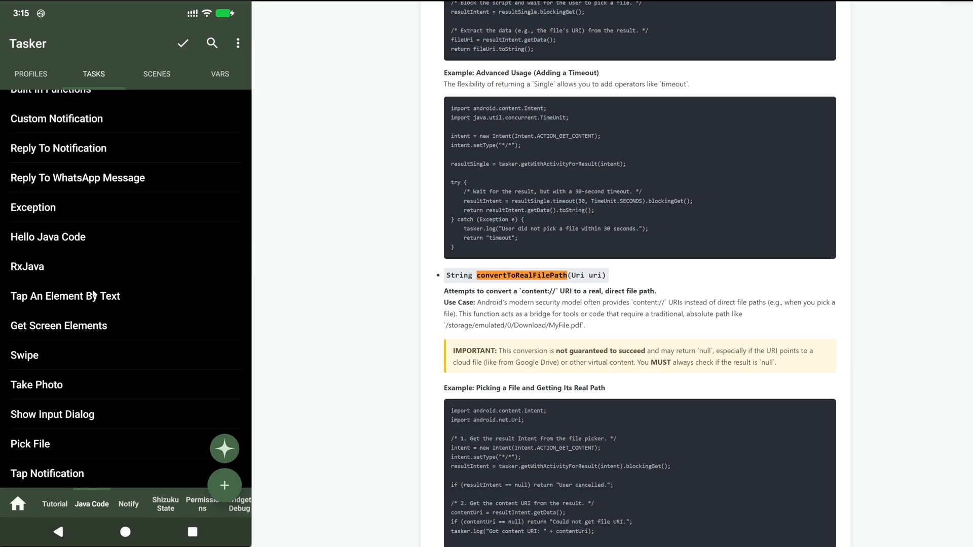